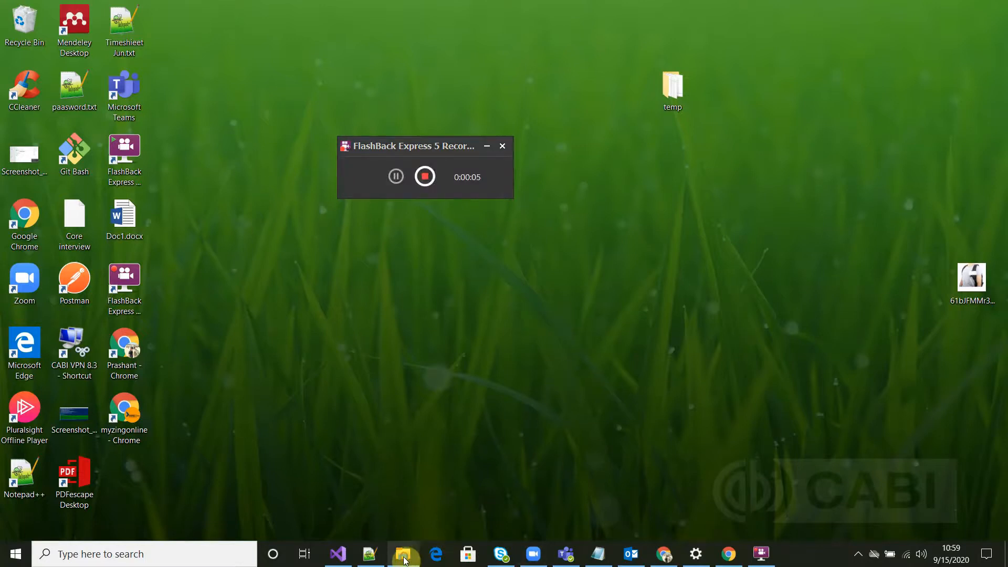
# - Browse to D:\Images and preview 102949.jpg in Photos, then return to the folder
pyautogui.click(403, 554)
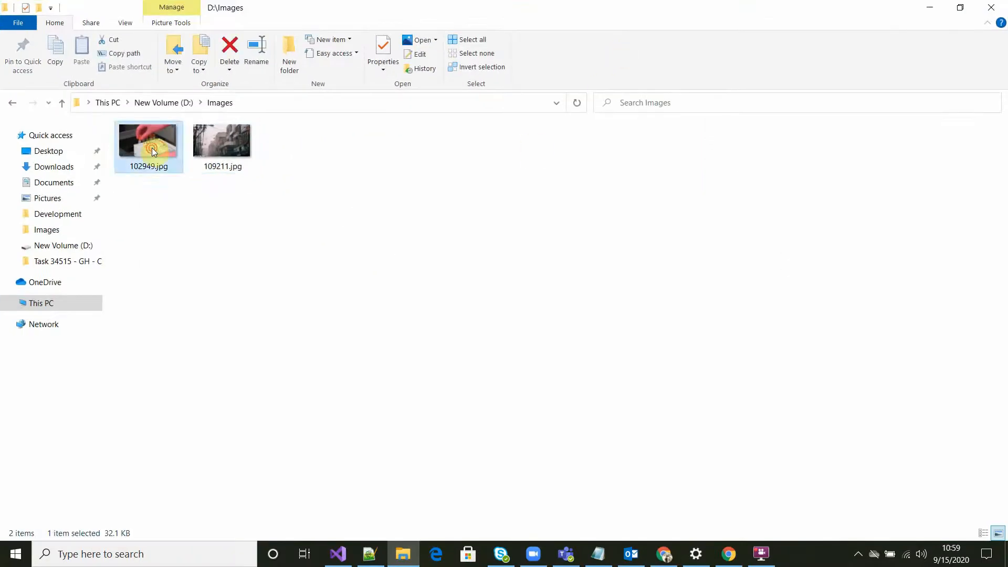
pyautogui.doubleClick(148, 140)
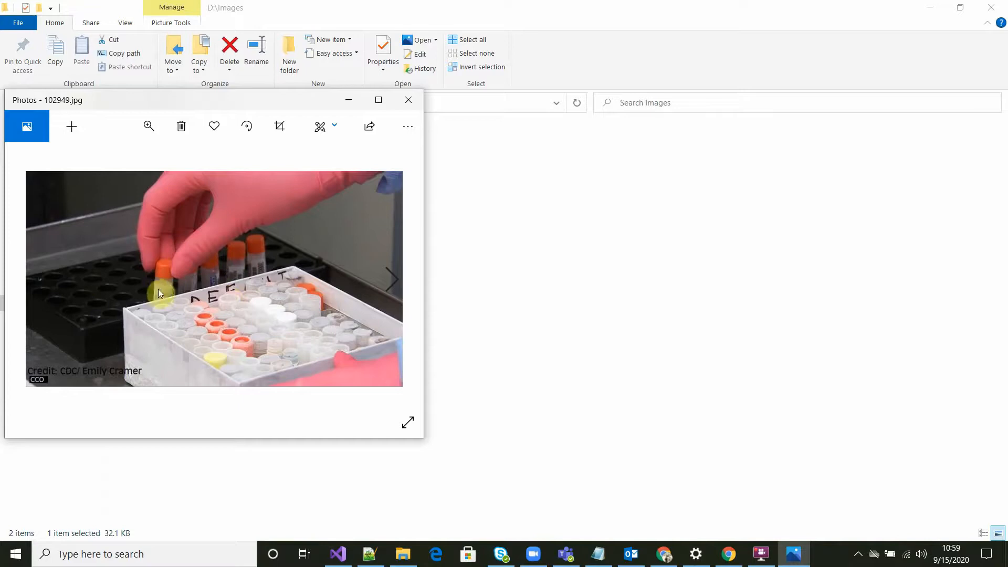
pyautogui.moveTo(407, 99)
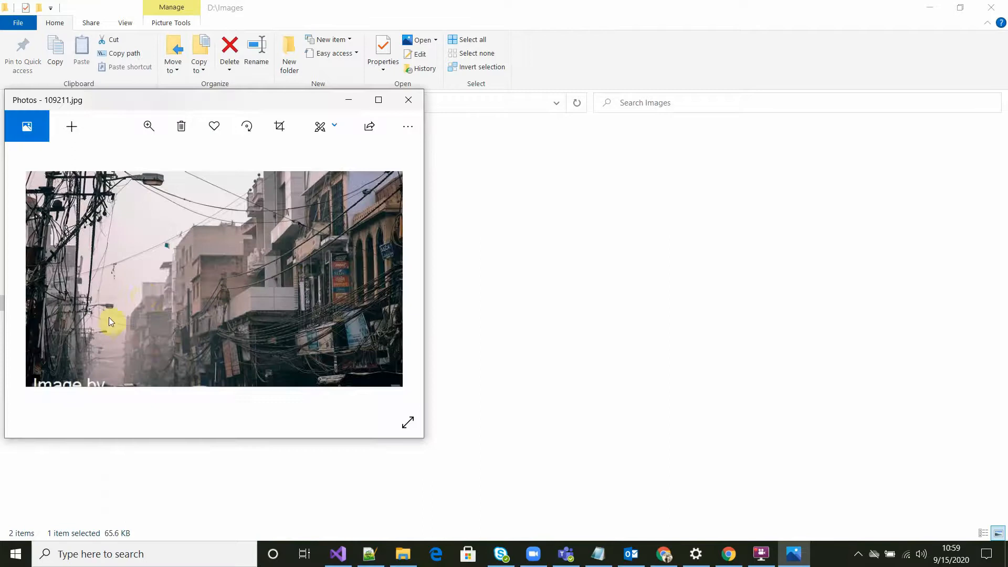
pyautogui.moveTo(408, 100)
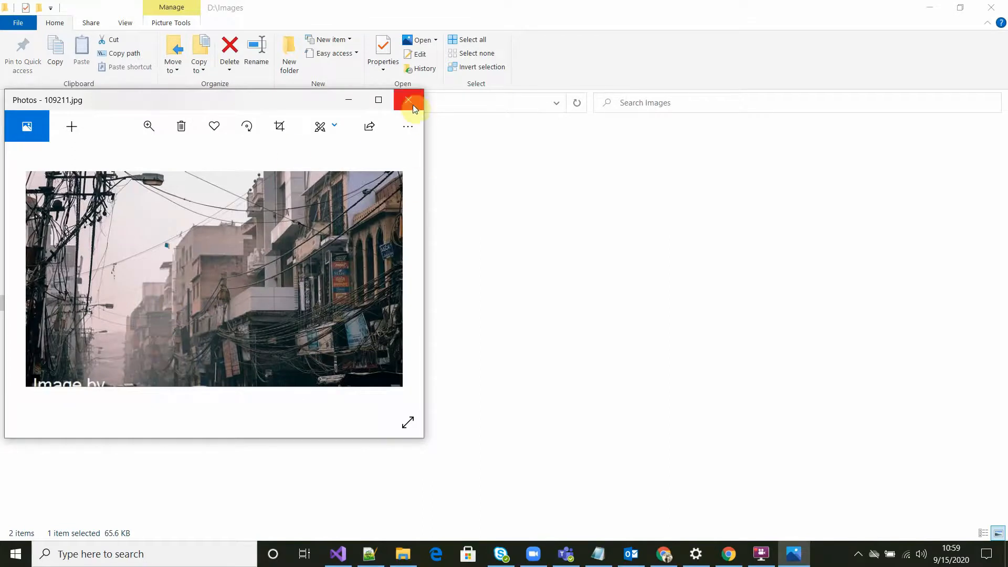
pyautogui.click(407, 101)
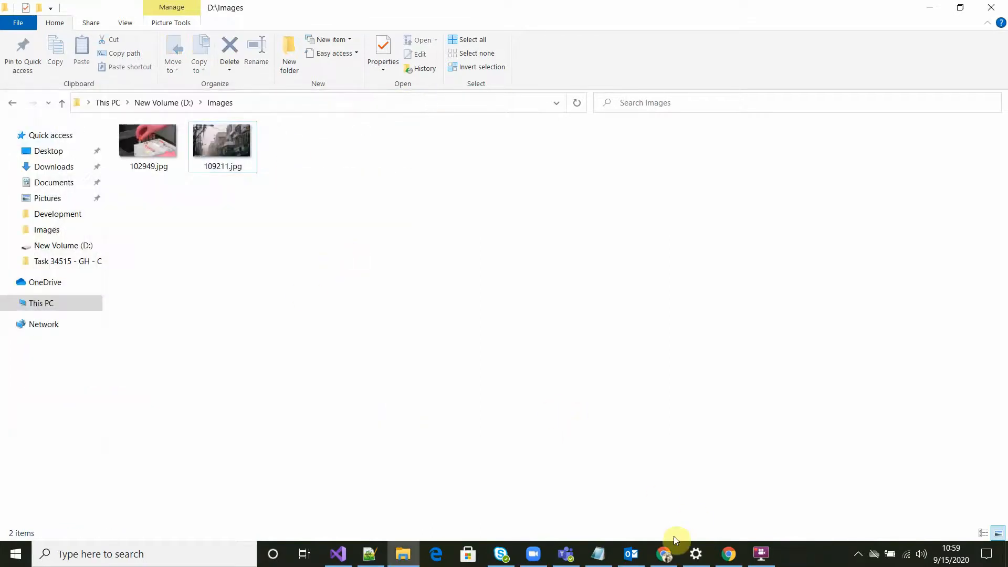
# - Review the watermark method in Default.aspx.cs, comparing its Save call against the Images folder
pyautogui.click(337, 554)
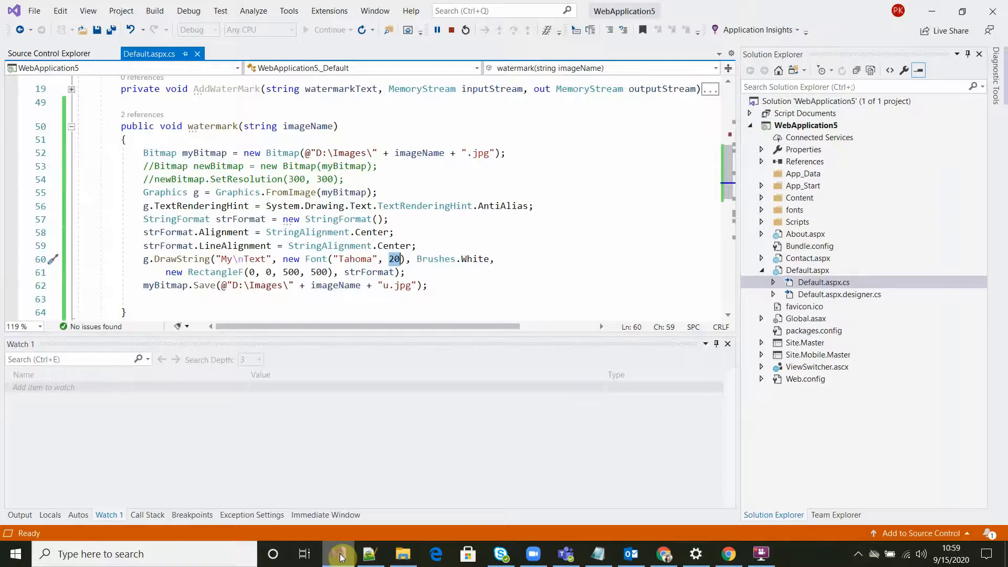
pyautogui.moveTo(249, 192)
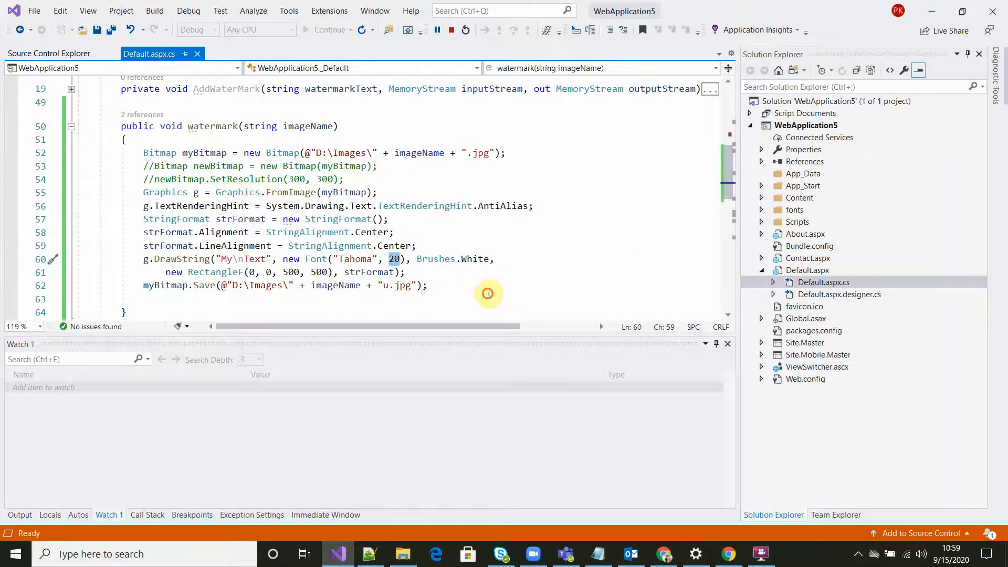
pyautogui.click(502, 297)
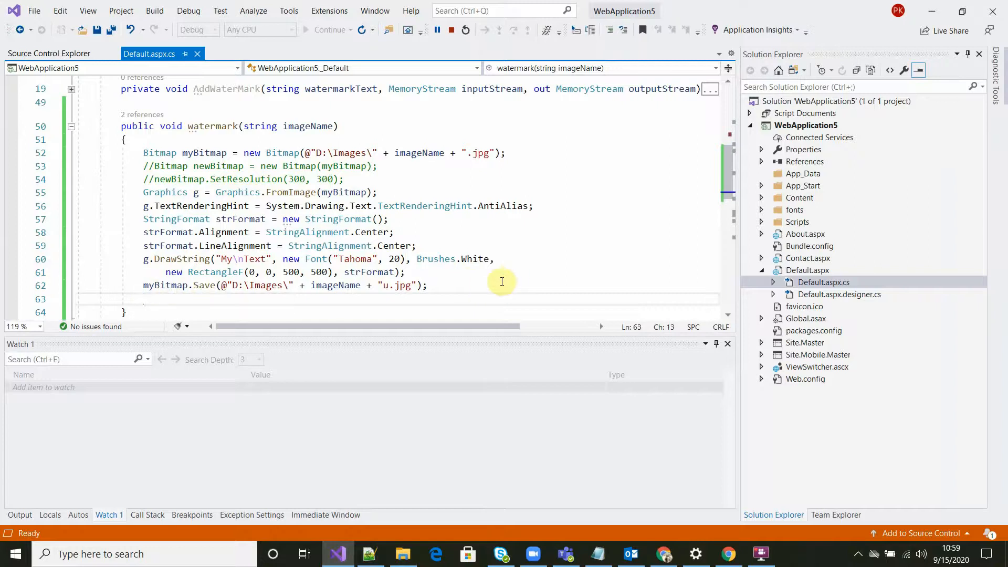
pyautogui.moveTo(434, 266)
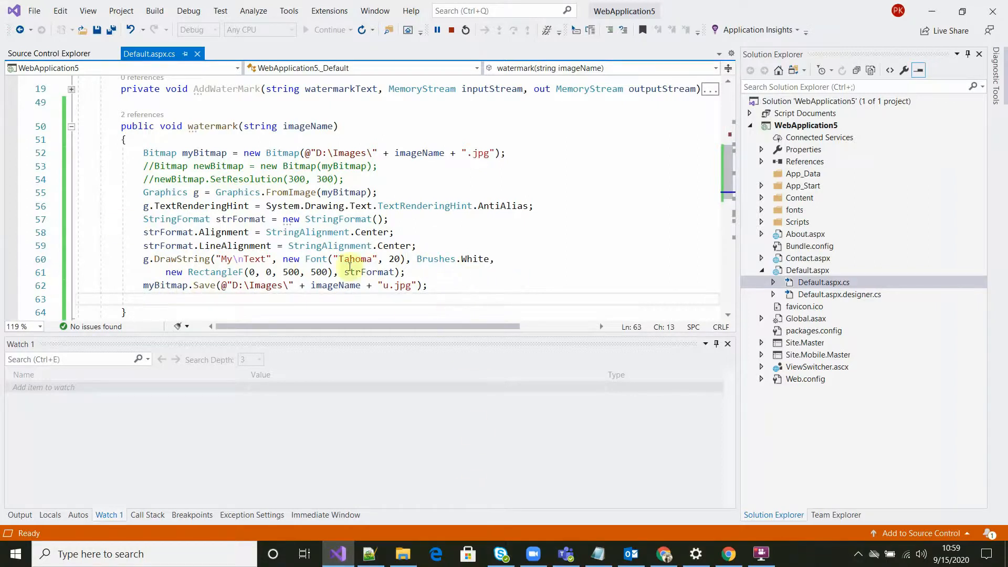
pyautogui.click(427, 286)
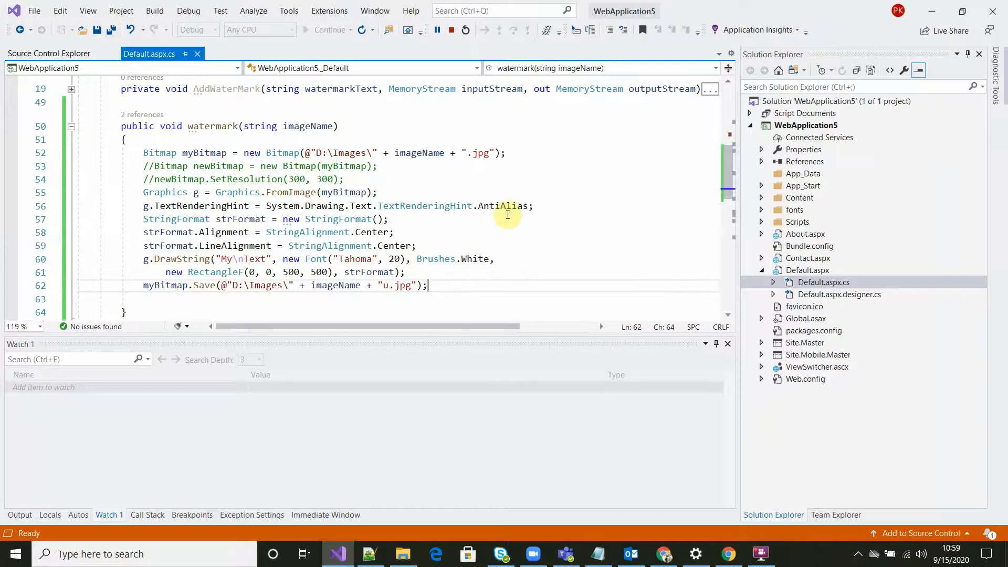
pyautogui.click(403, 554)
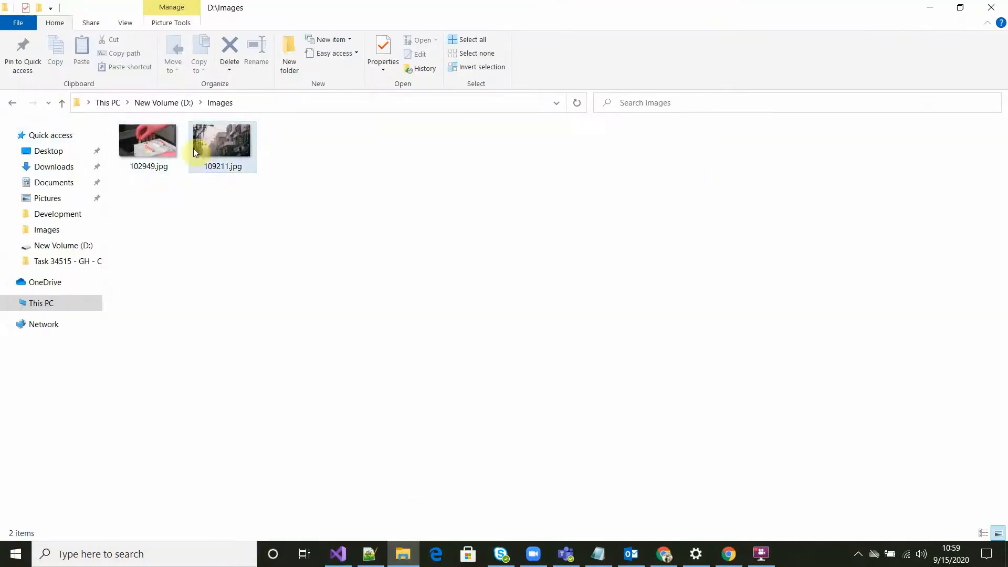
pyautogui.click(337, 553)
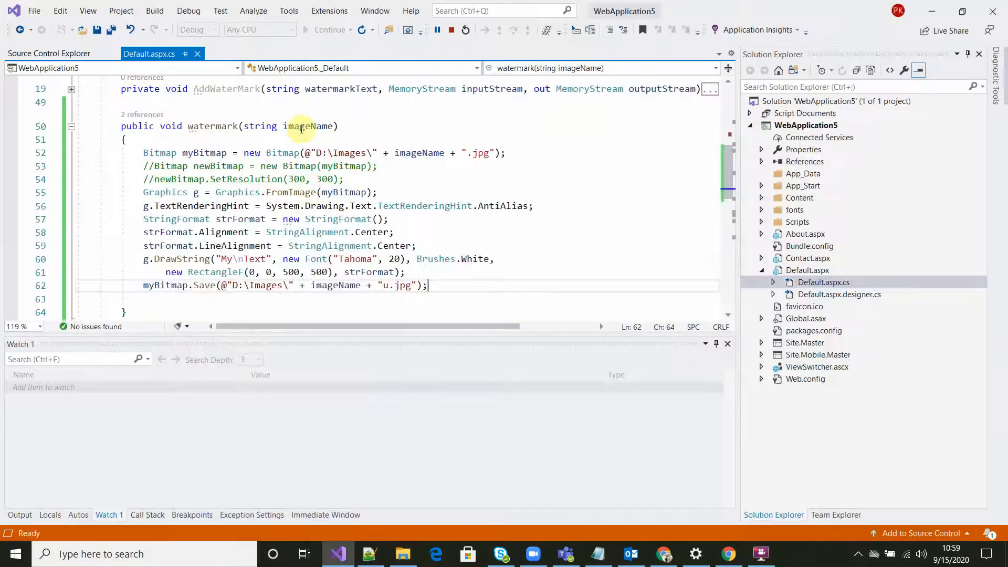
pyautogui.moveTo(565, 179)
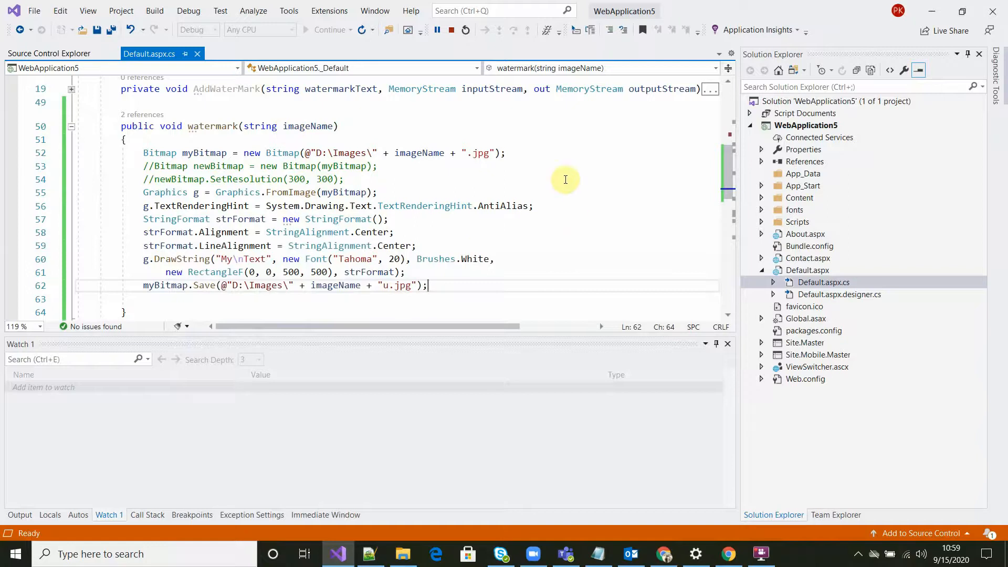
pyautogui.moveTo(446, 159)
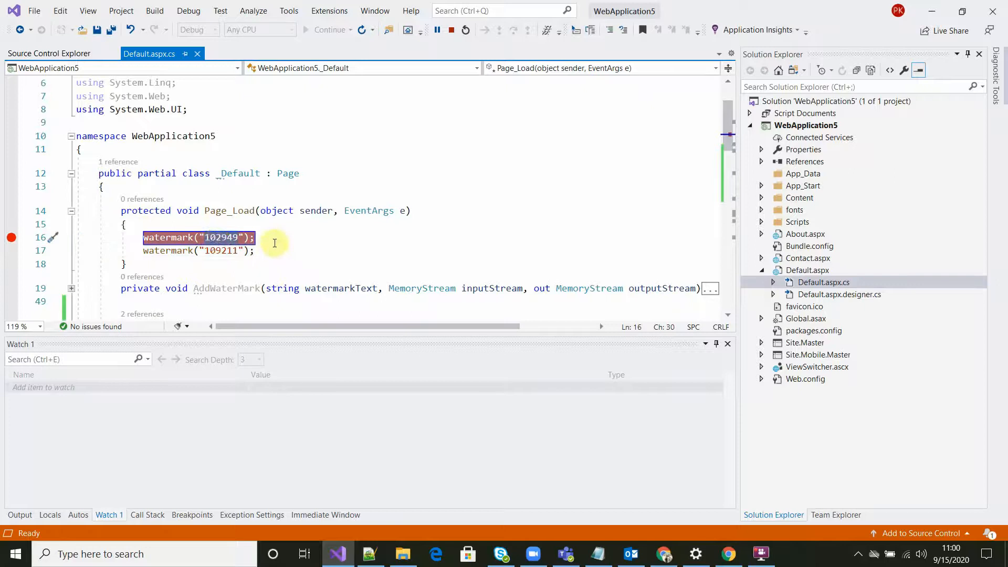
# - Start debugging so execution pauses at the Page_Load breakpoint on line 16
pyautogui.click(127, 264)
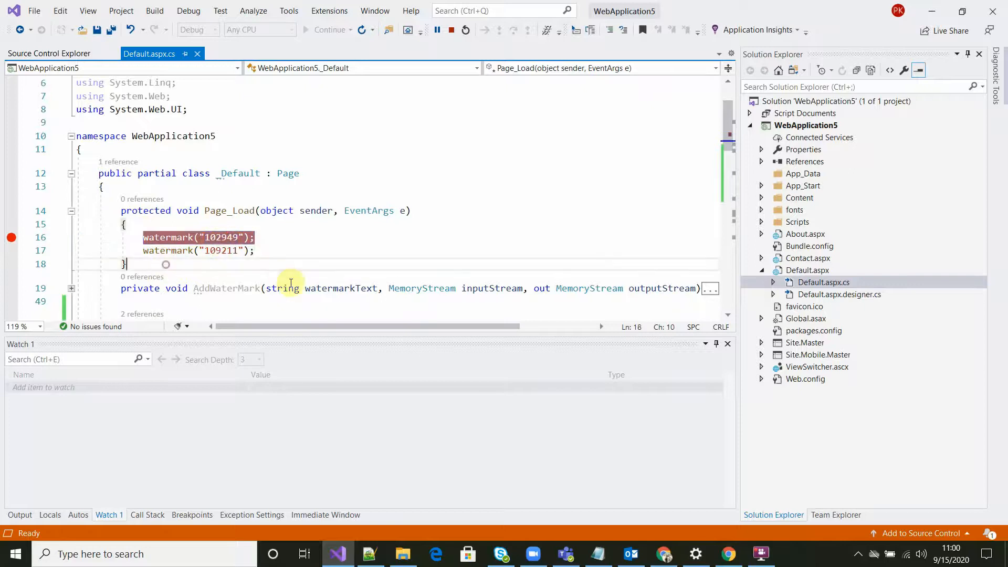
pyautogui.scroll(-3)
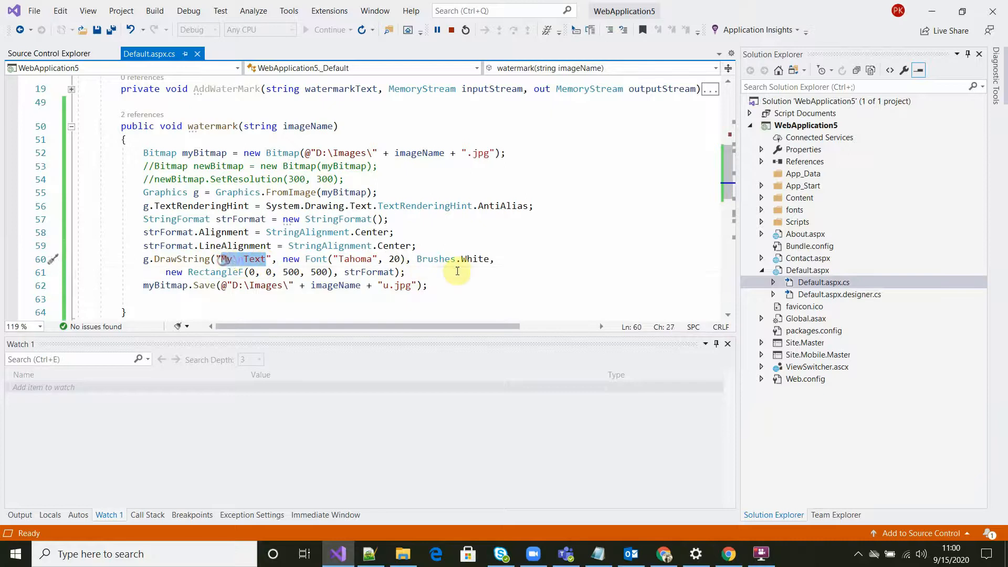
pyautogui.scroll(-3)
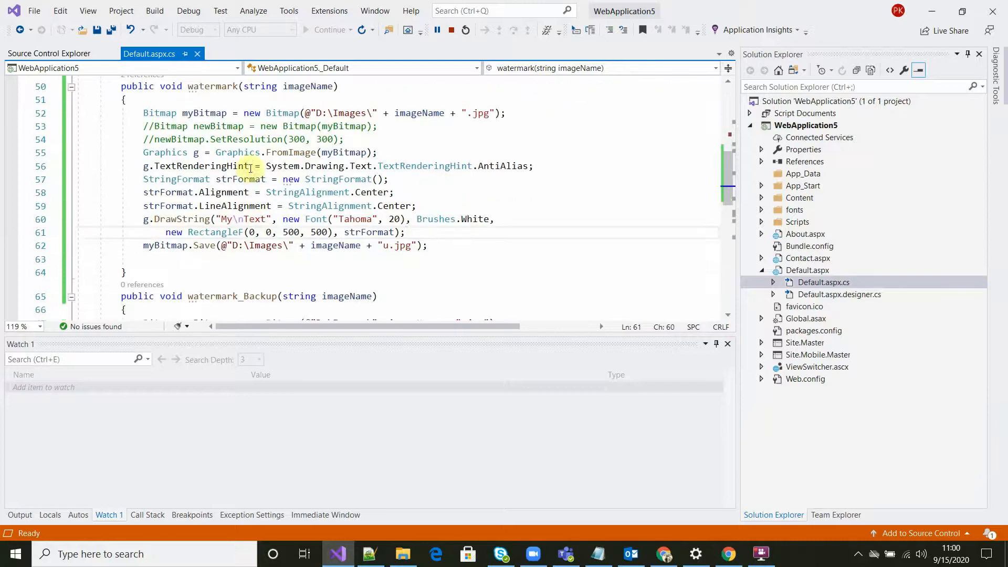
pyautogui.moveTo(450, 30)
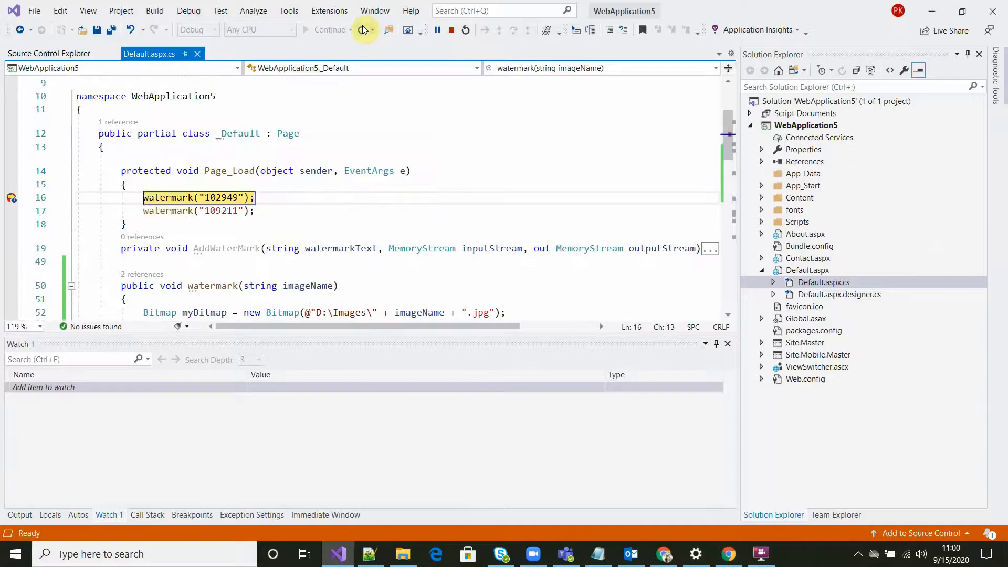
# - Continue past the breakpoint so the Default page generates the watermarked copies, then check the Images folder
pyautogui.click(365, 29)
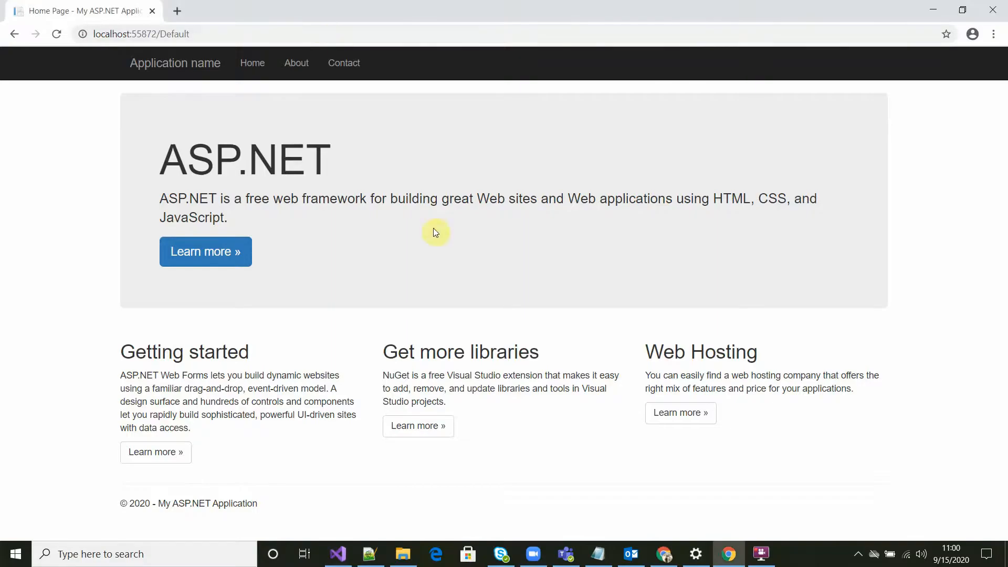
pyautogui.click(403, 553)
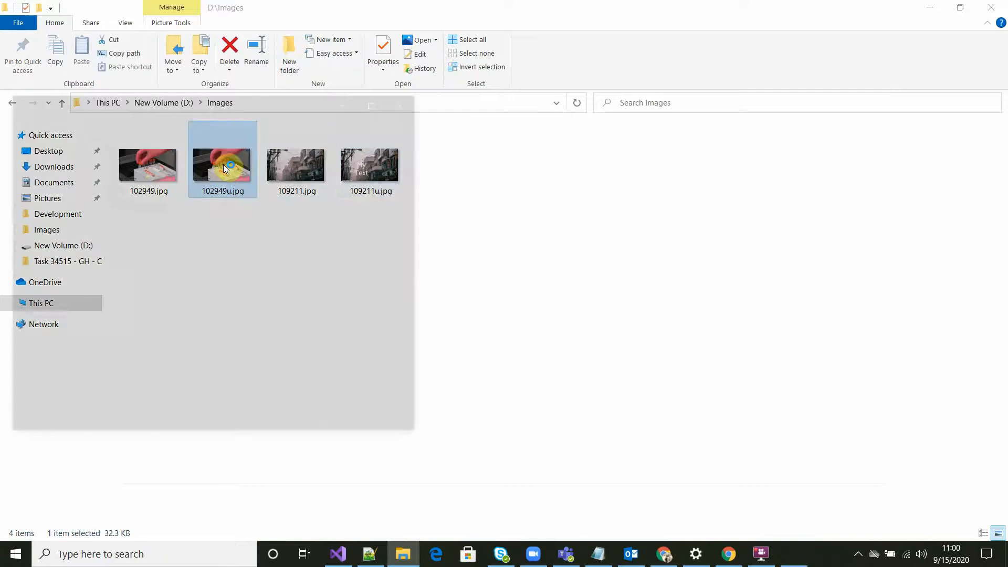
# - View 102949u.jpg and 109211u.jpg in Photos side by side to compare the My Text overlay sizes
pyautogui.doubleClick(222, 159)
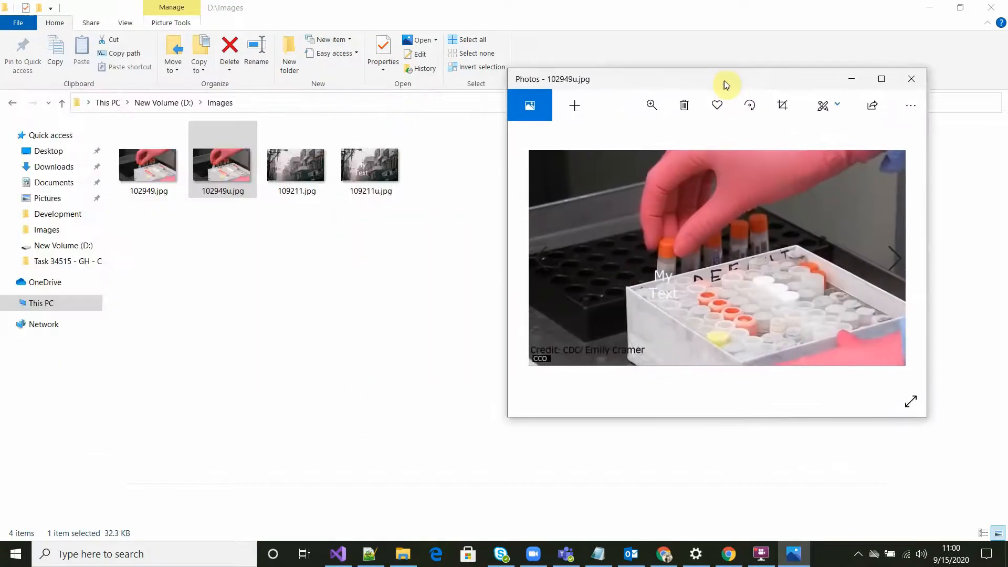
pyautogui.click(911, 79)
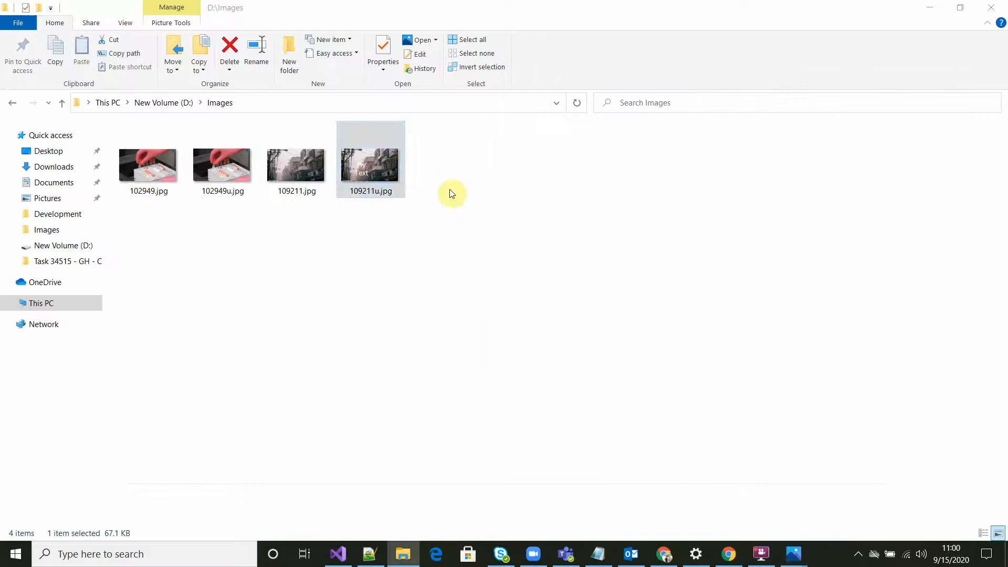
pyautogui.doubleClick(371, 158)
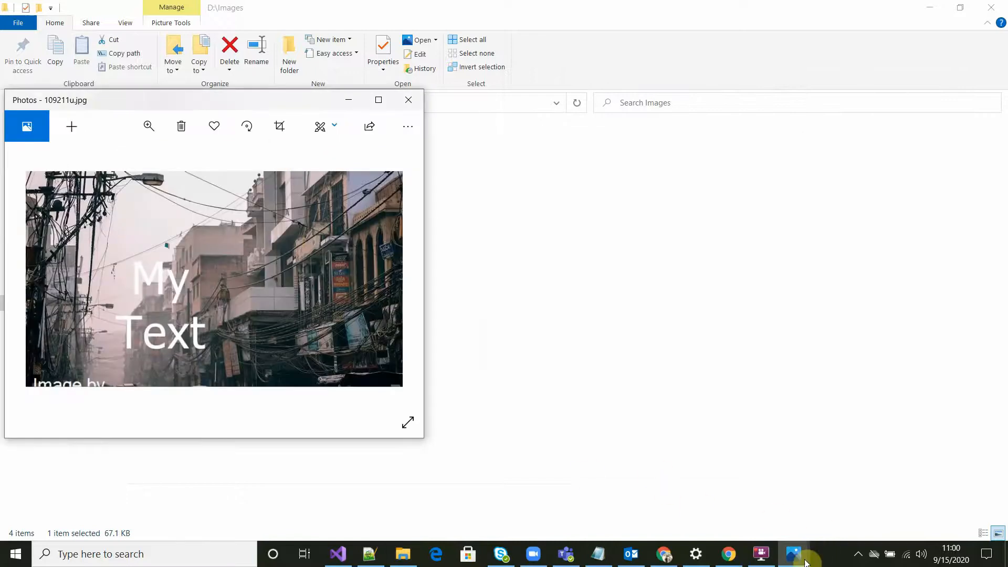
pyautogui.click(794, 554)
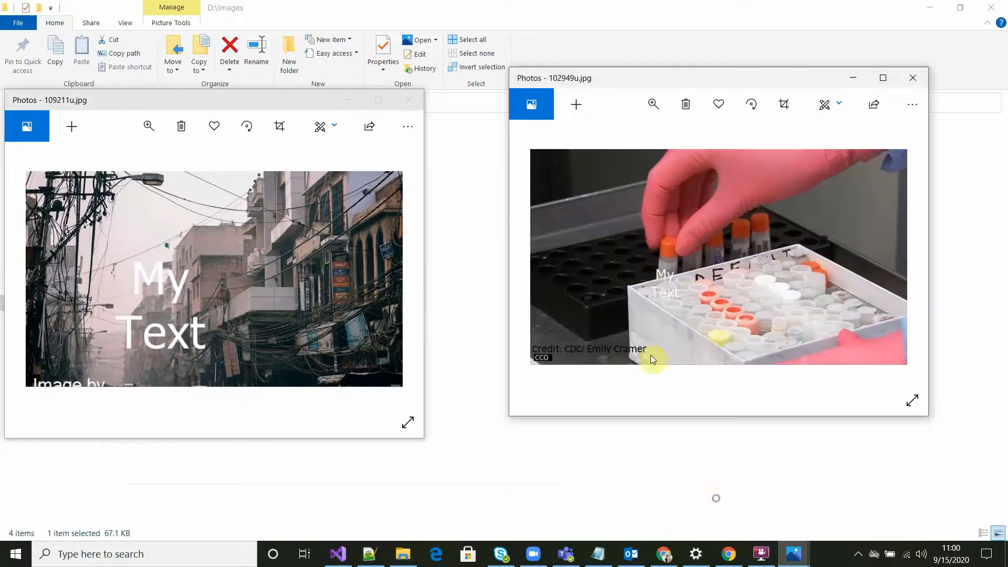
pyautogui.moveTo(253, 297)
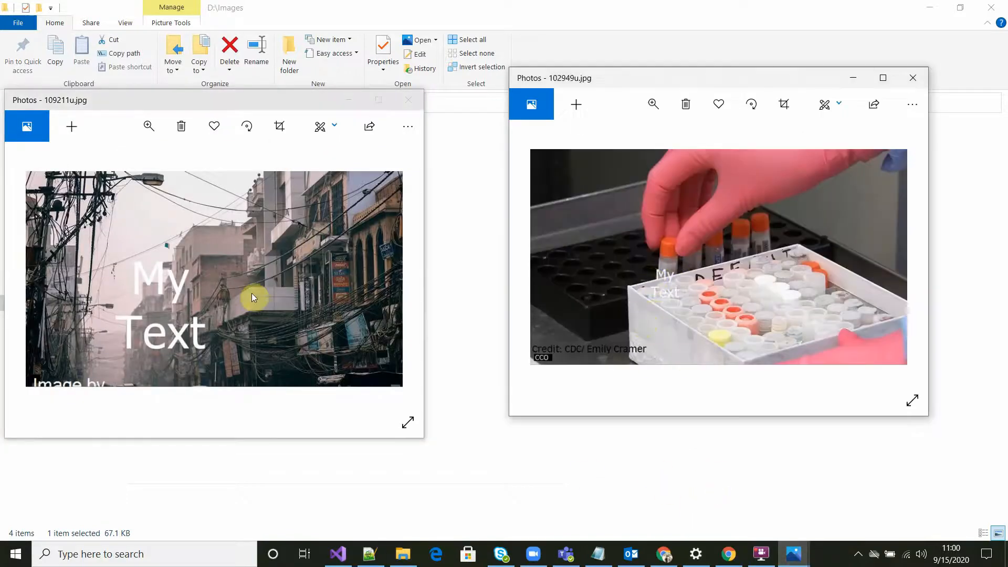
pyautogui.moveTo(681, 134)
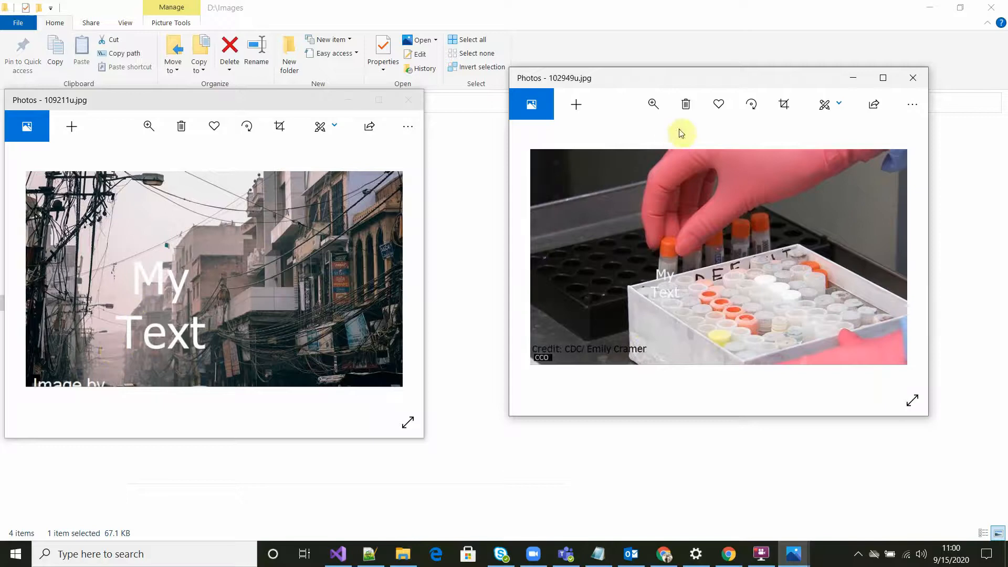
pyautogui.click(337, 553)
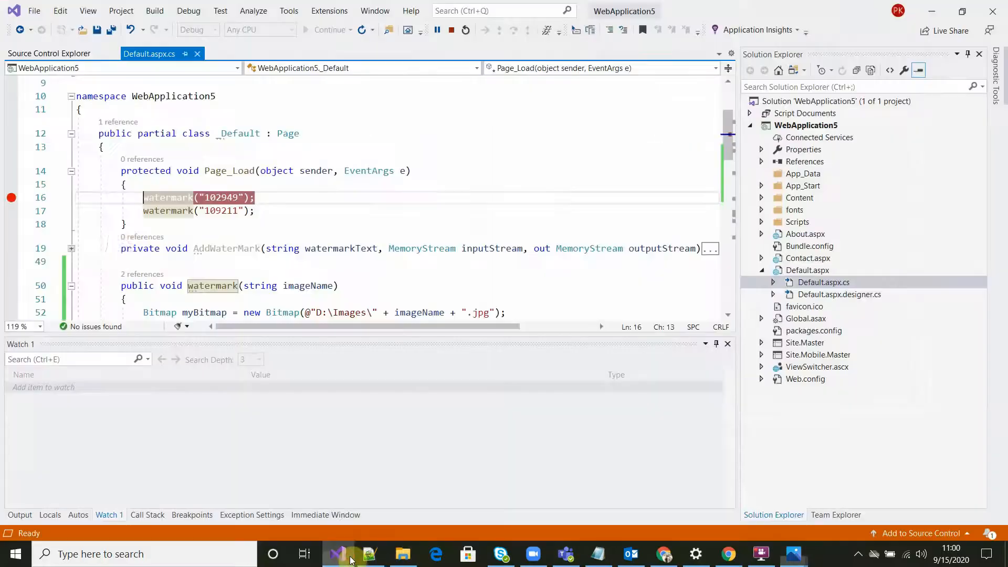
pyautogui.scroll(-3)
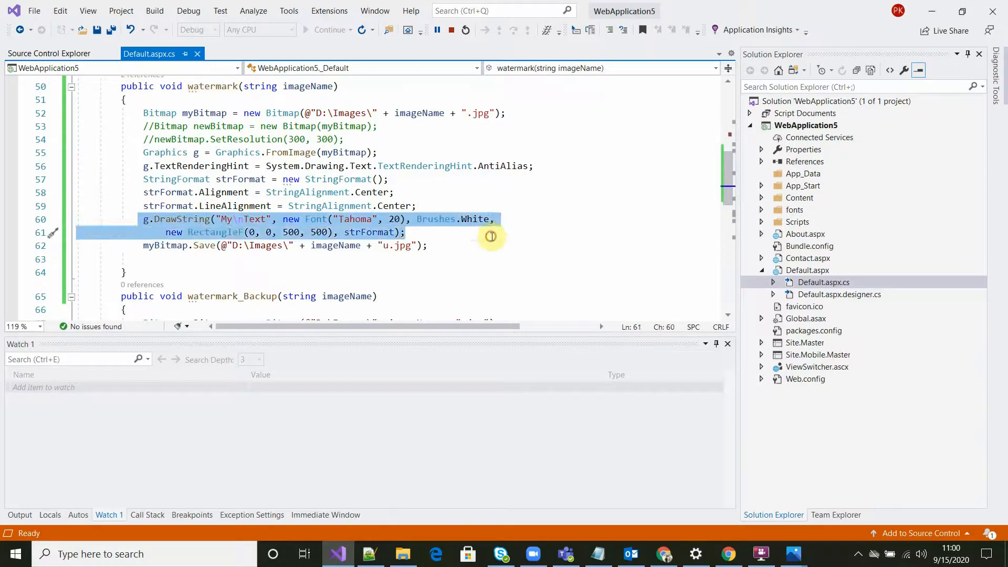
pyautogui.click(427, 246)
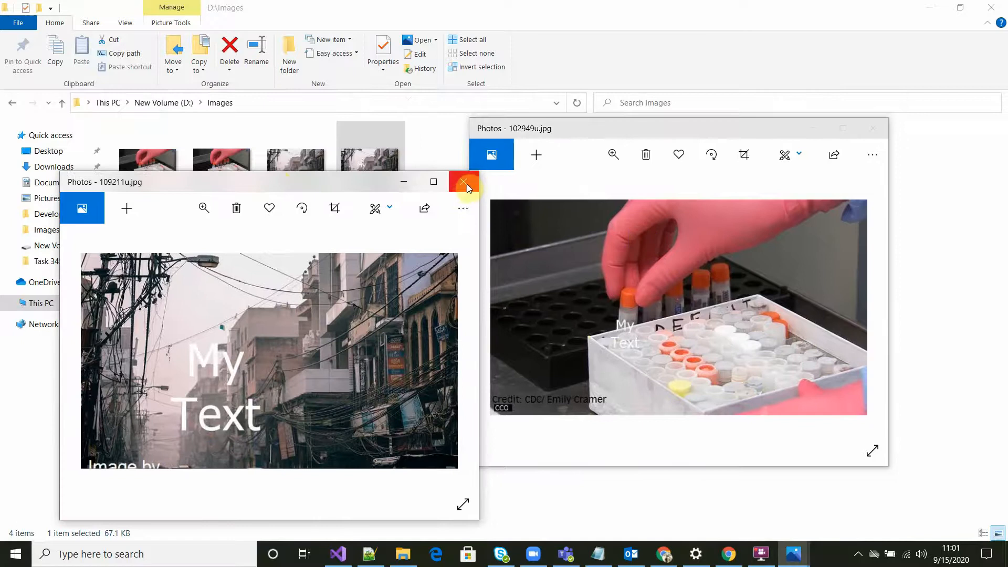
# - Close the 109211u preview and view the watermarked 102949u.jpg again
pyautogui.click(464, 182)
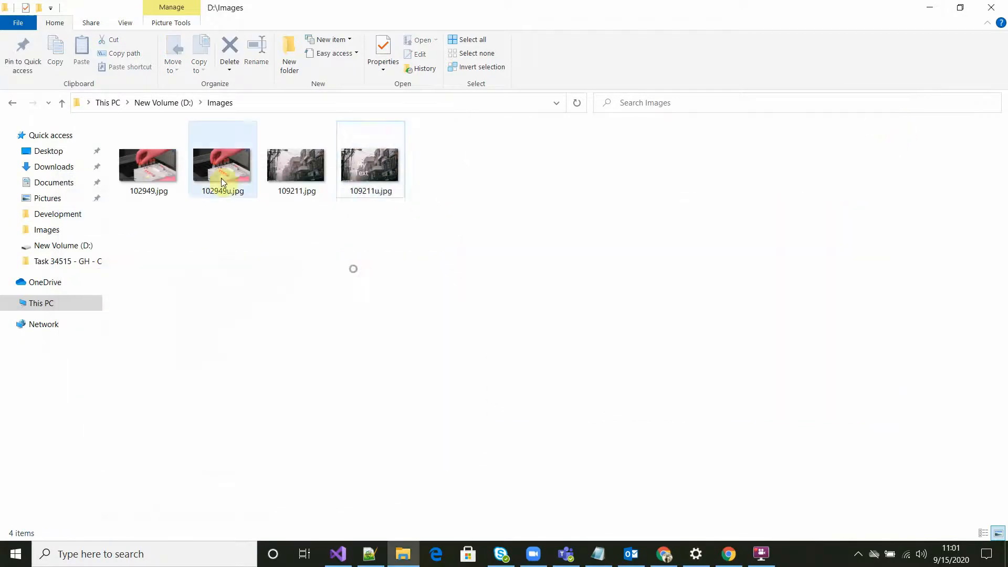
pyautogui.click(148, 165)
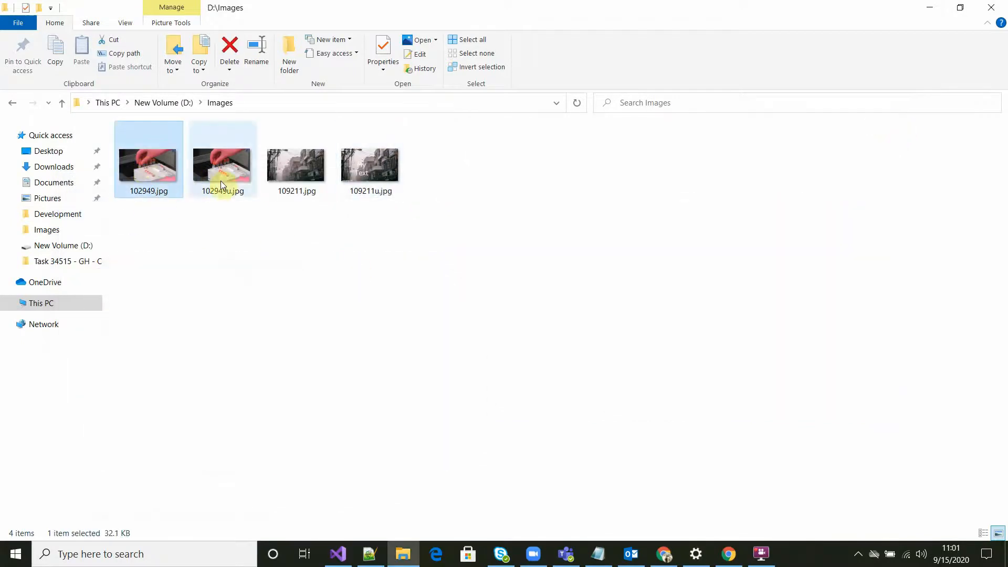
pyautogui.doubleClick(223, 165)
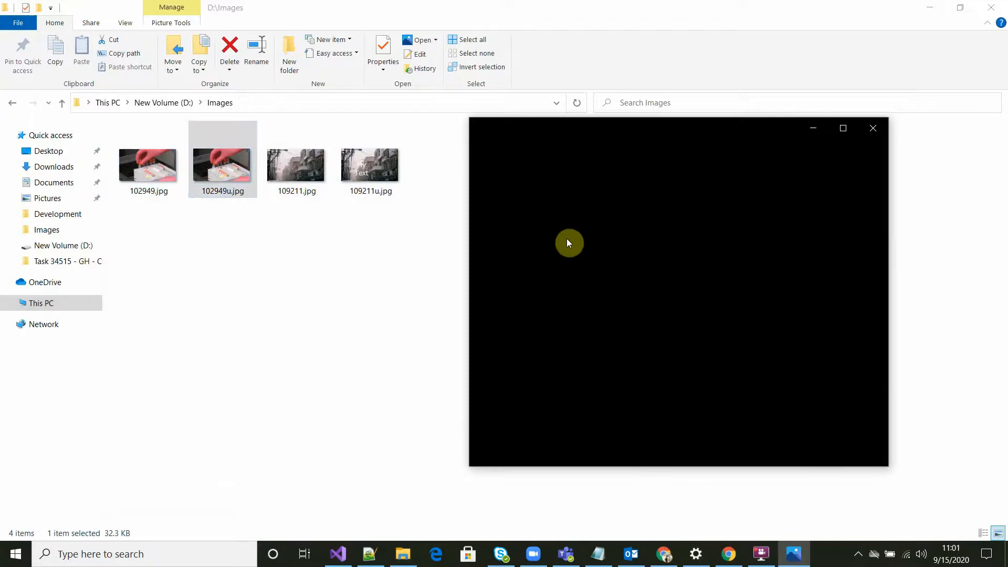
pyautogui.moveTo(933, 142)
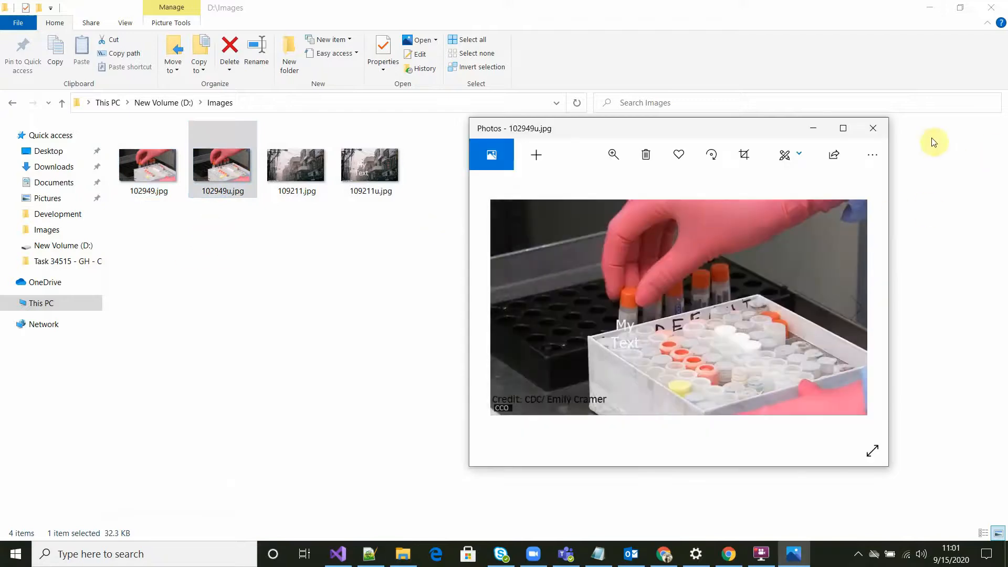
pyautogui.click(873, 128)
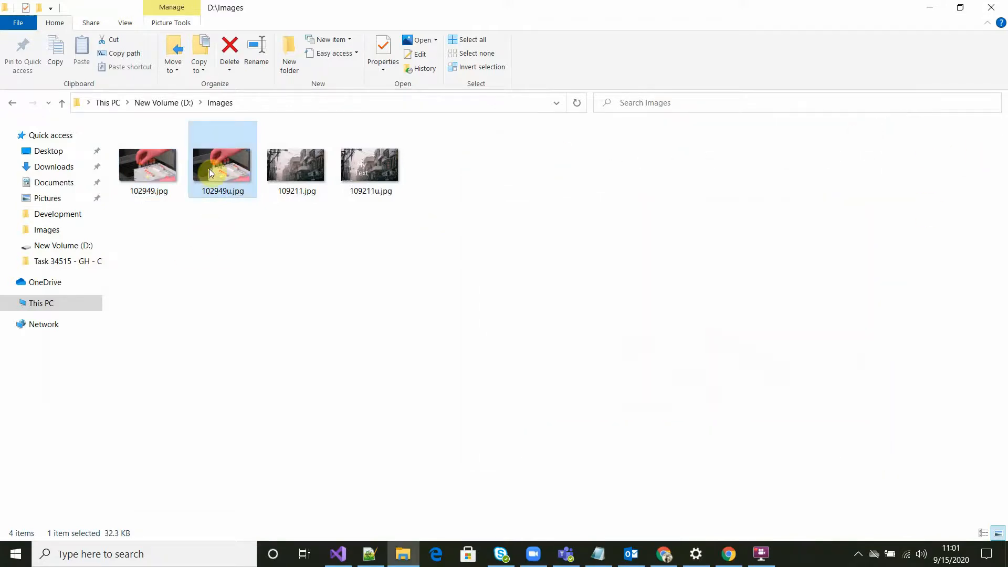
# - Read 102949u.jpg's Details properties showing 700×400 at 96 dpi, then close its preview
pyautogui.click(382, 53)
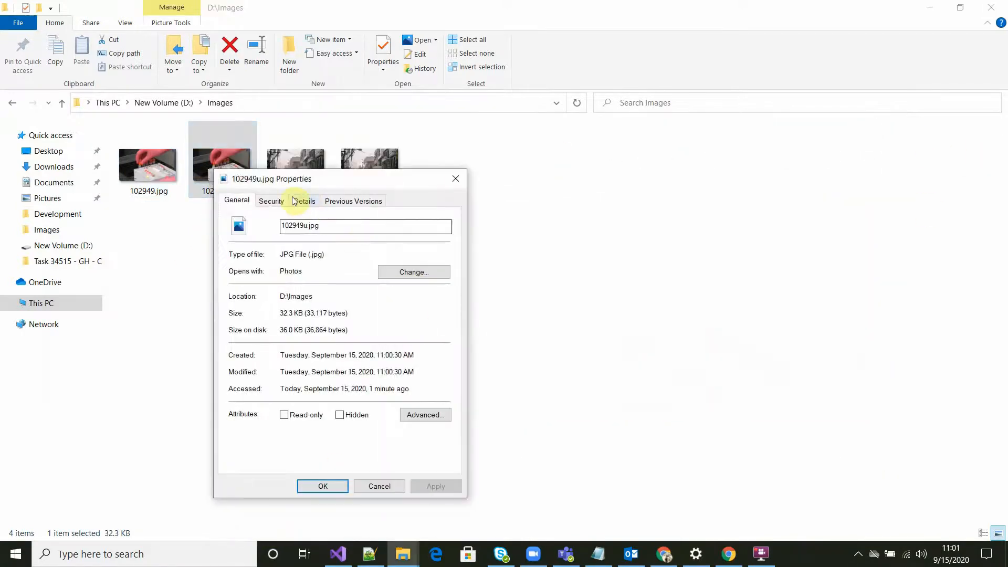
pyautogui.click(304, 201)
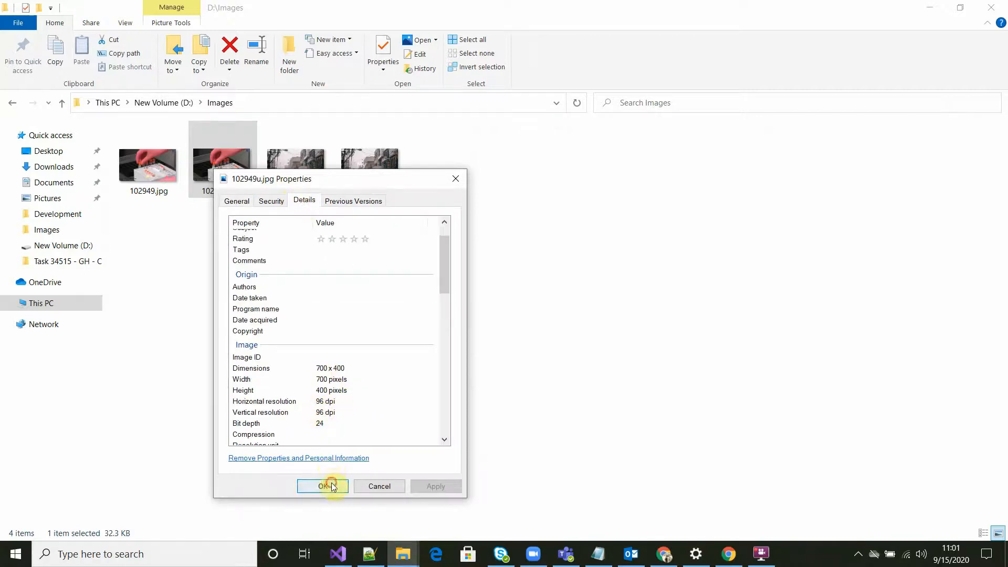
pyautogui.click(322, 486)
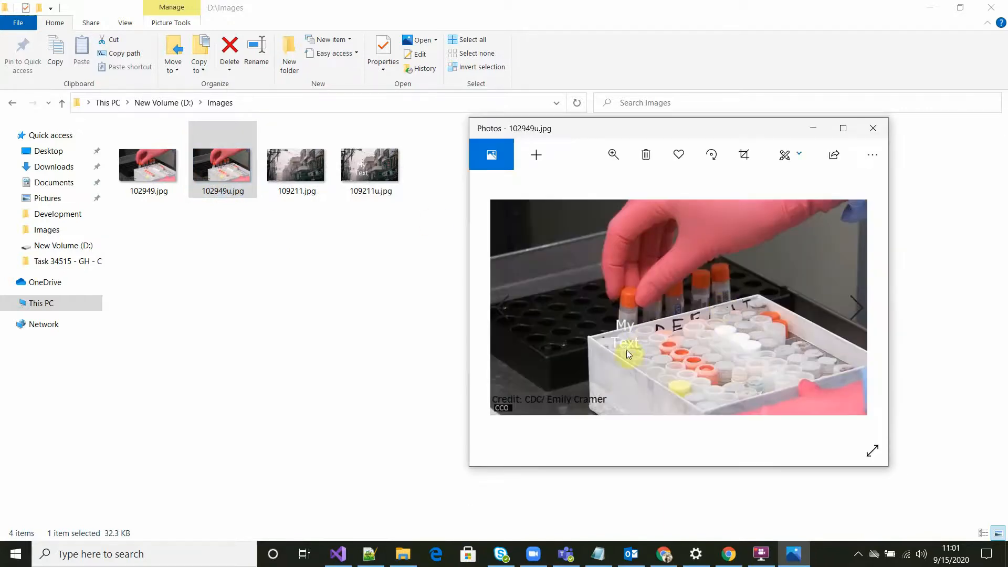
pyautogui.moveTo(872, 128)
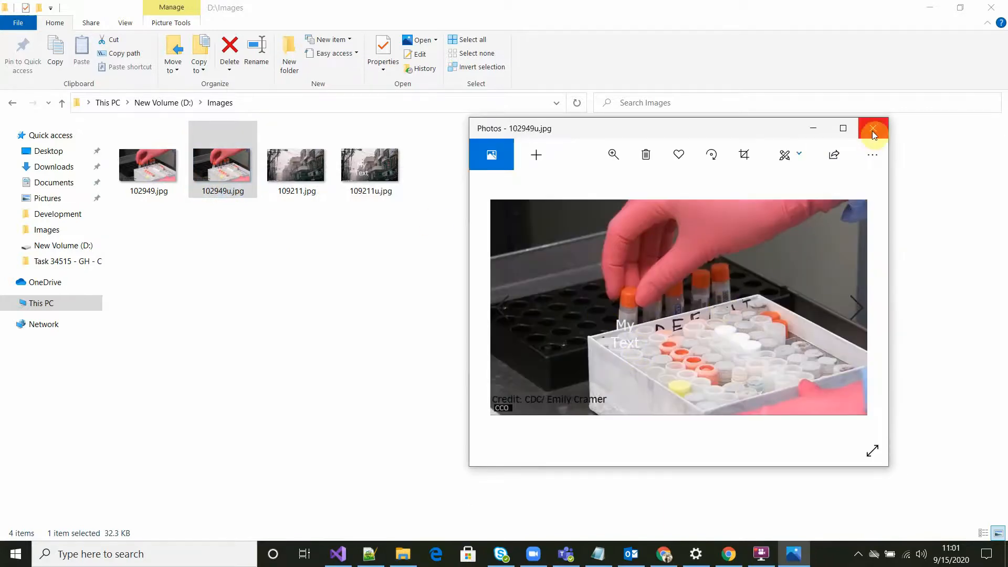
pyautogui.click(873, 128)
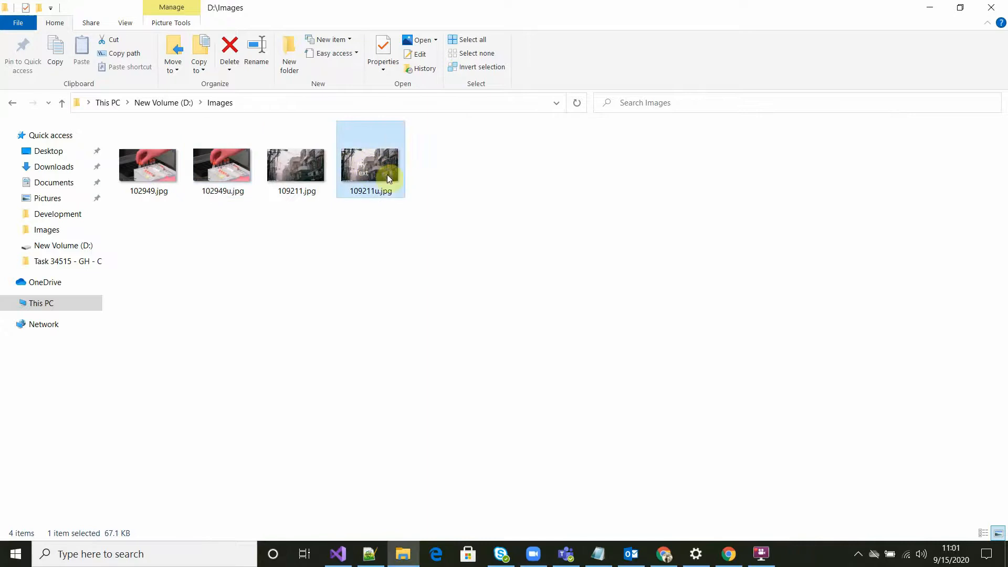
# - Read 109211u.jpg's Details properties showing 700×400 at 300 dpi
pyautogui.click(382, 53)
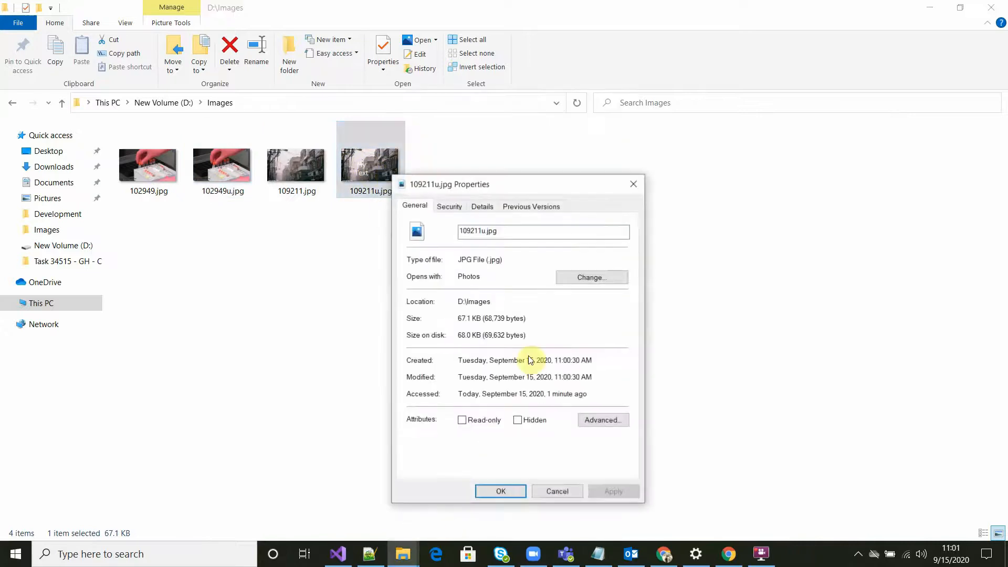
pyautogui.click(482, 206)
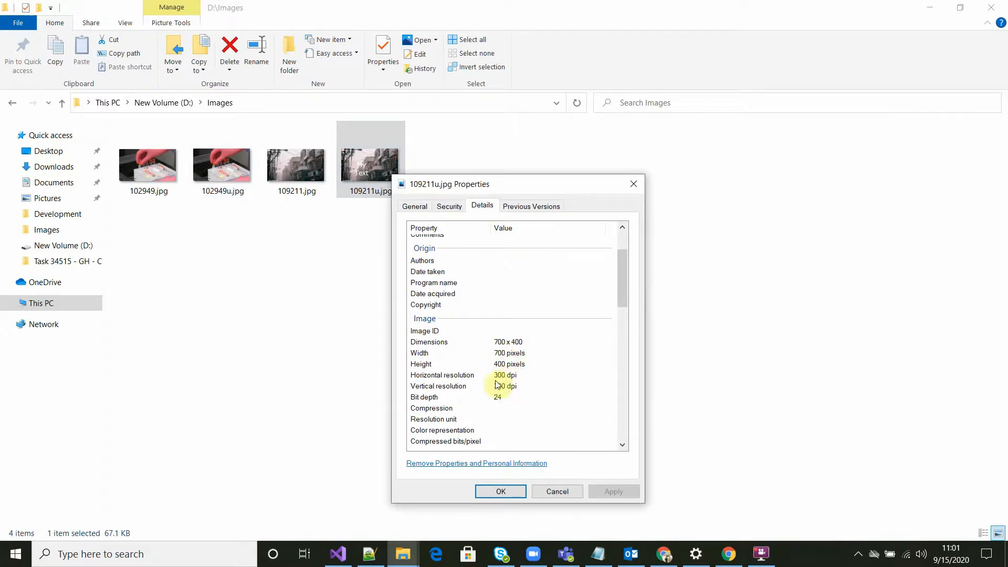
pyautogui.click(500, 491)
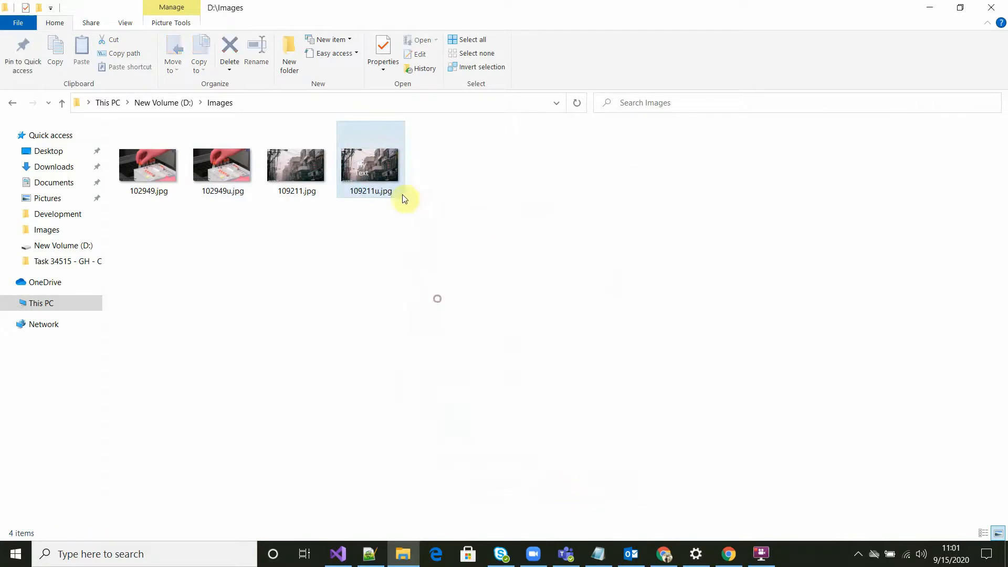
# - Preview 109211u.jpg once more, close it and return to Visual Studio
pyautogui.doubleClick(371, 158)
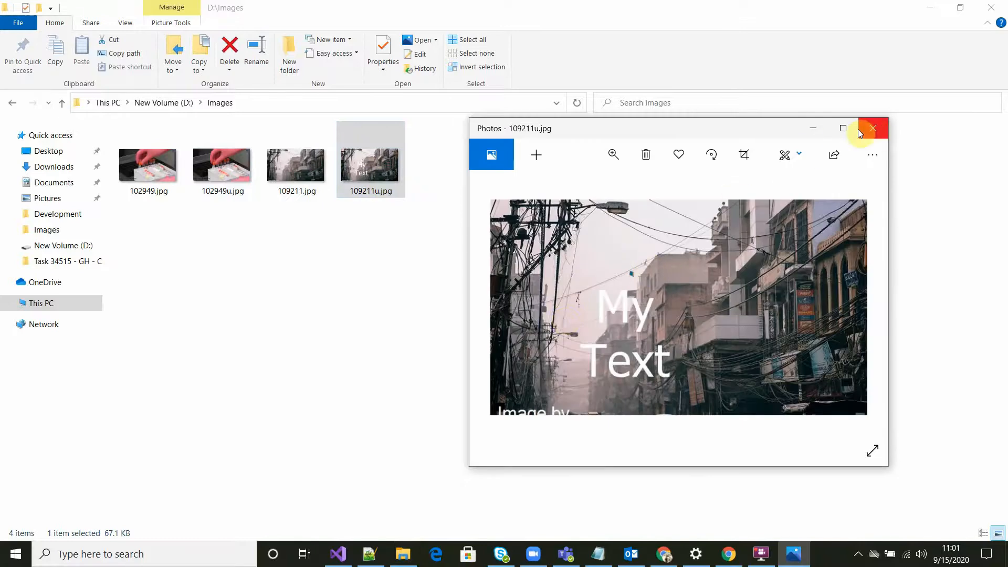
pyautogui.click(873, 128)
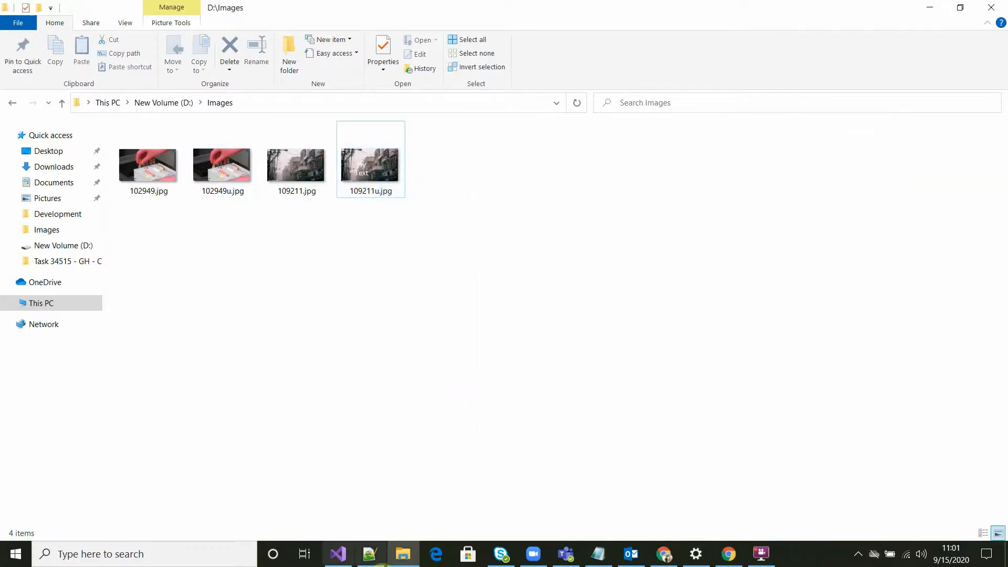
pyautogui.click(337, 553)
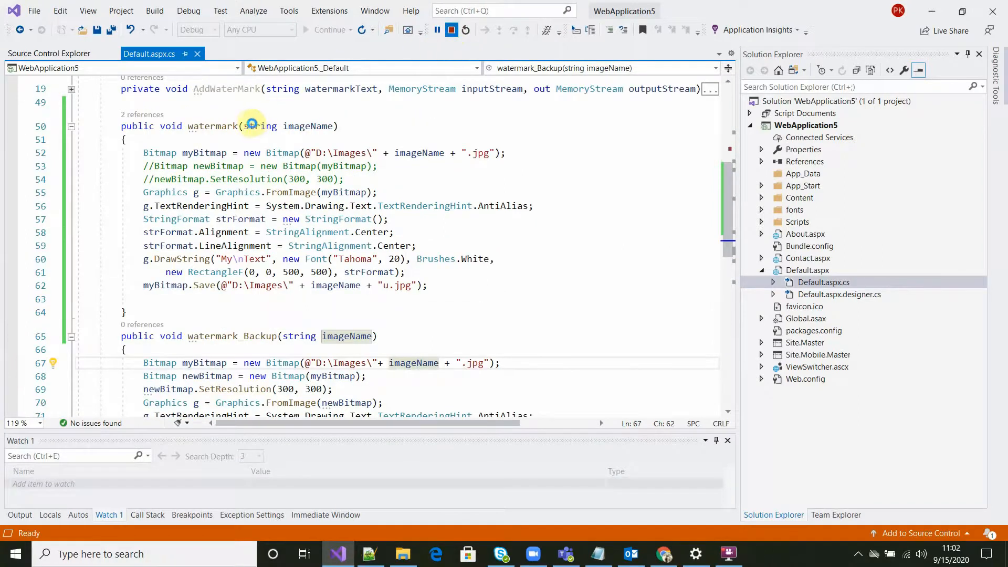
# - Stop debugging and rename the methods so the backup watermark version becomes the active one
pyautogui.click(465, 30)
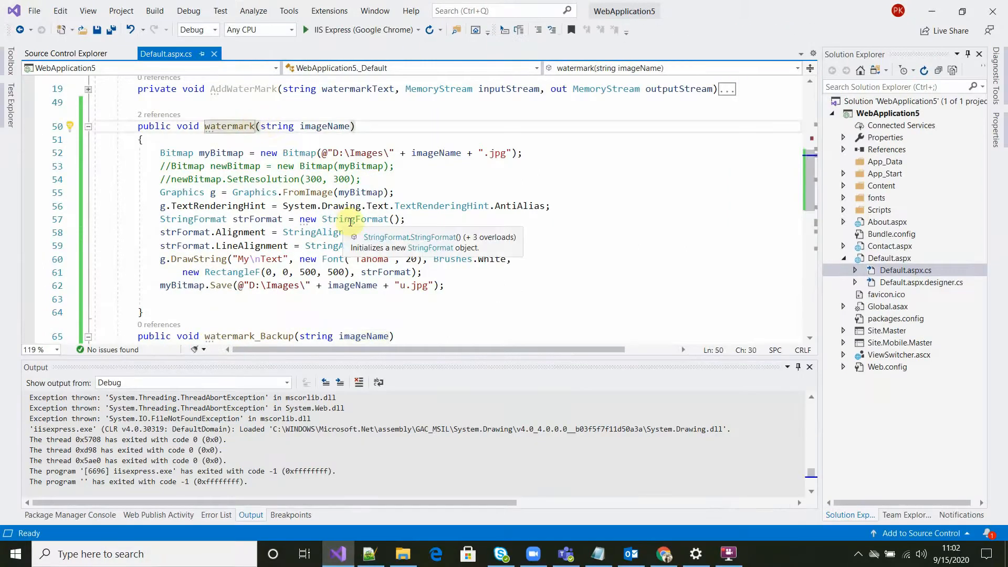
pyautogui.write('_waterMark')
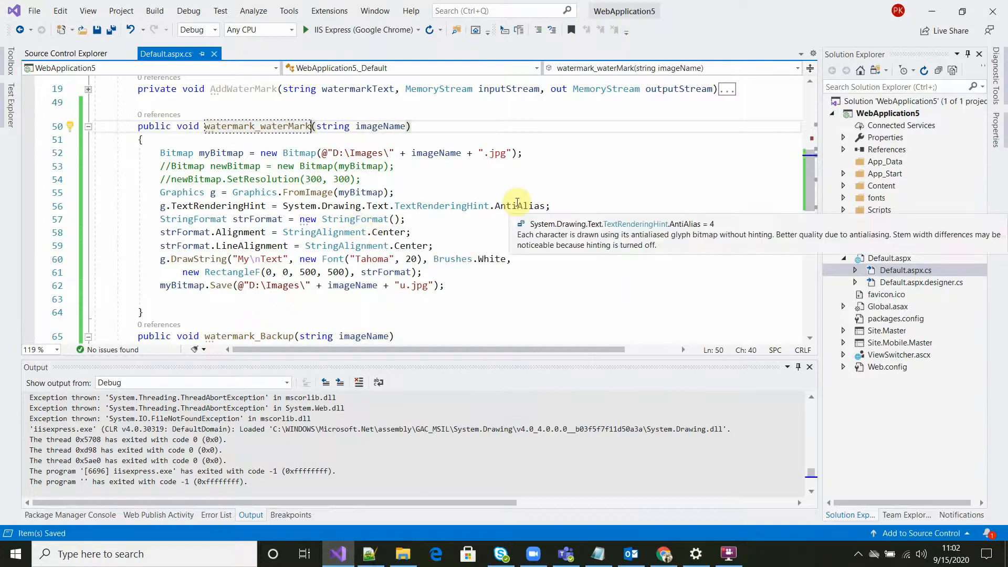
pyautogui.scroll(-3)
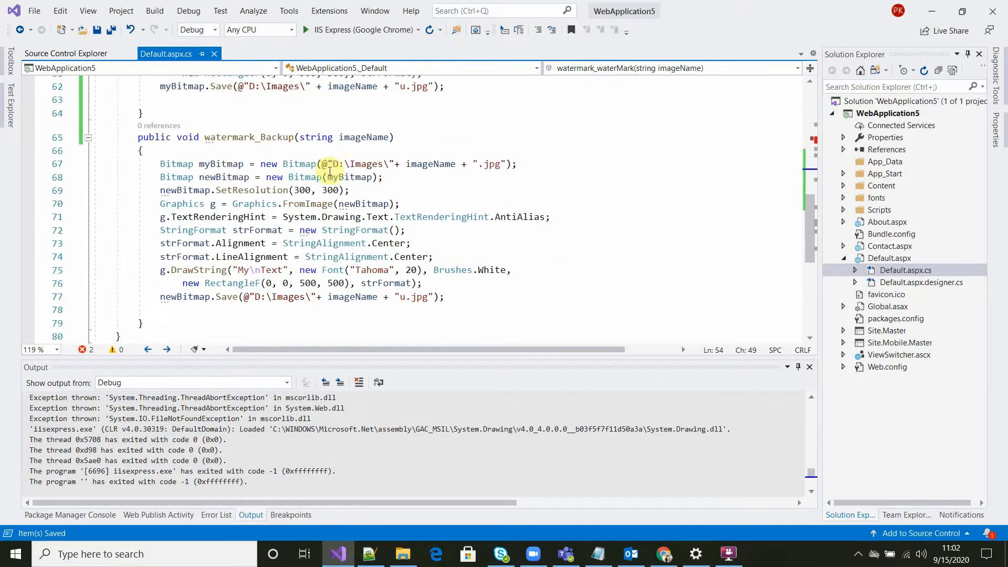
pyautogui.doubleClick(248, 137)
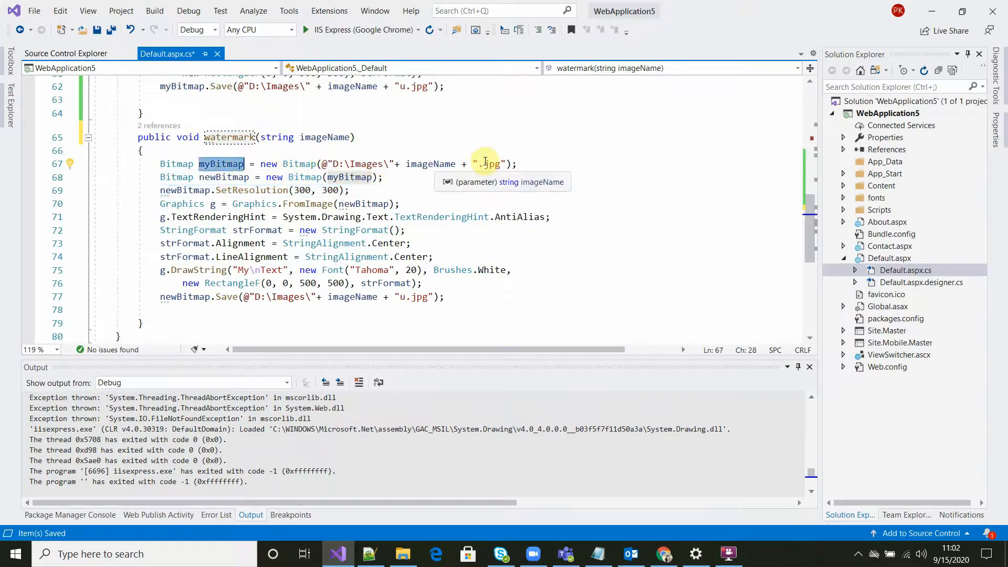
# - Highlight the newBitmap copy and its SetResolution(300, 300) call made before saving the u.jpg
pyautogui.click(210, 164)
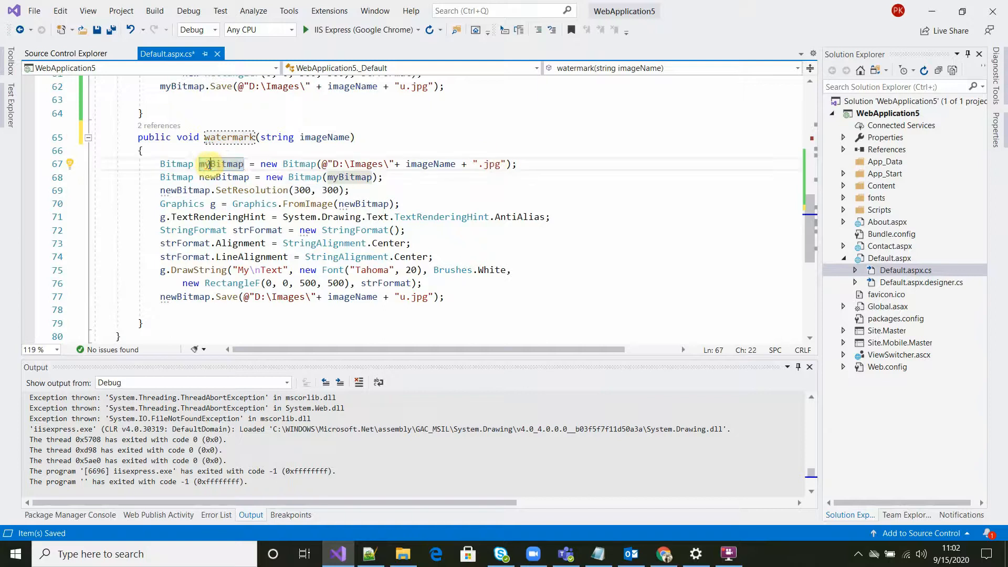
pyautogui.doubleClick(225, 177)
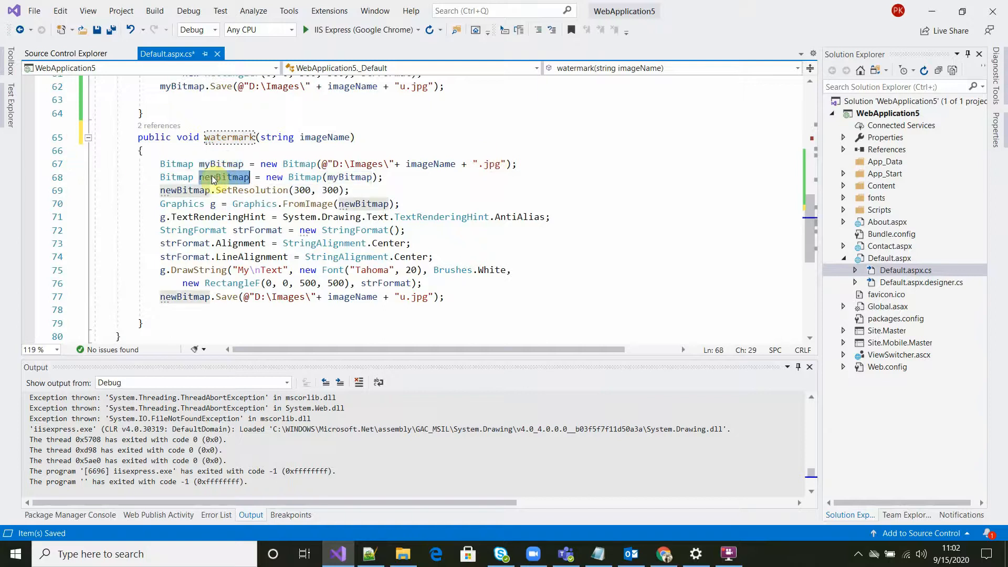
pyautogui.click(237, 164)
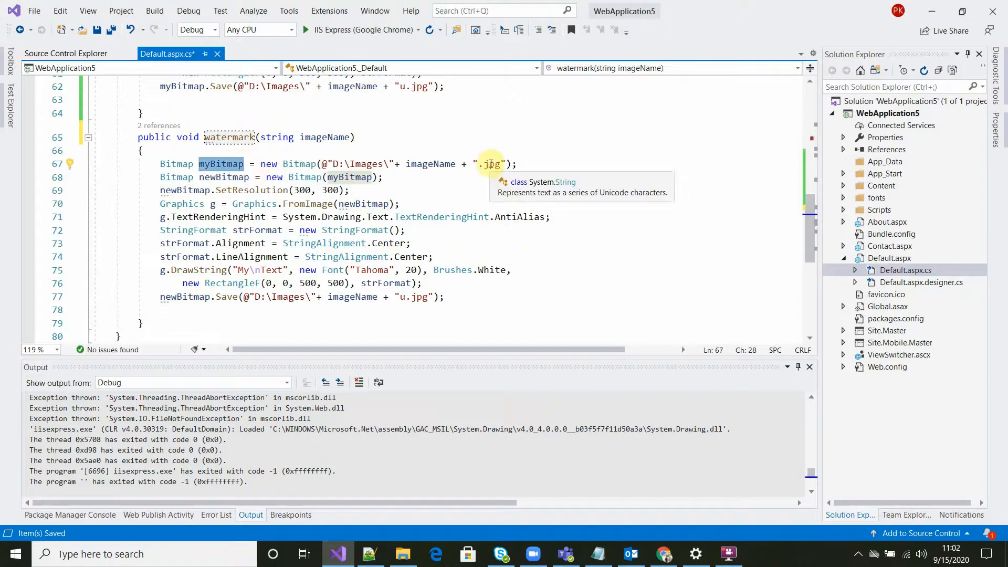
pyautogui.moveTo(160, 190)
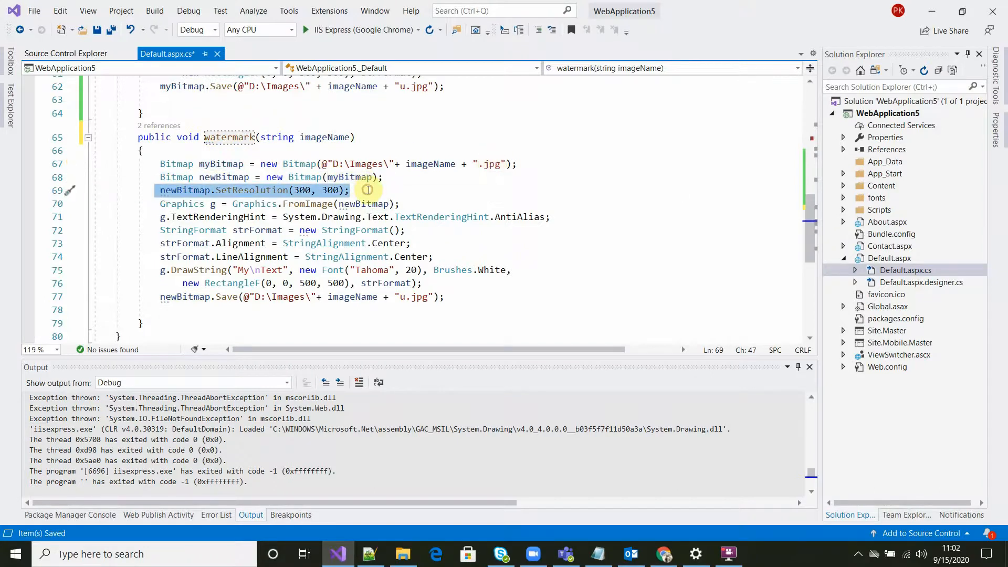
pyautogui.click(345, 190)
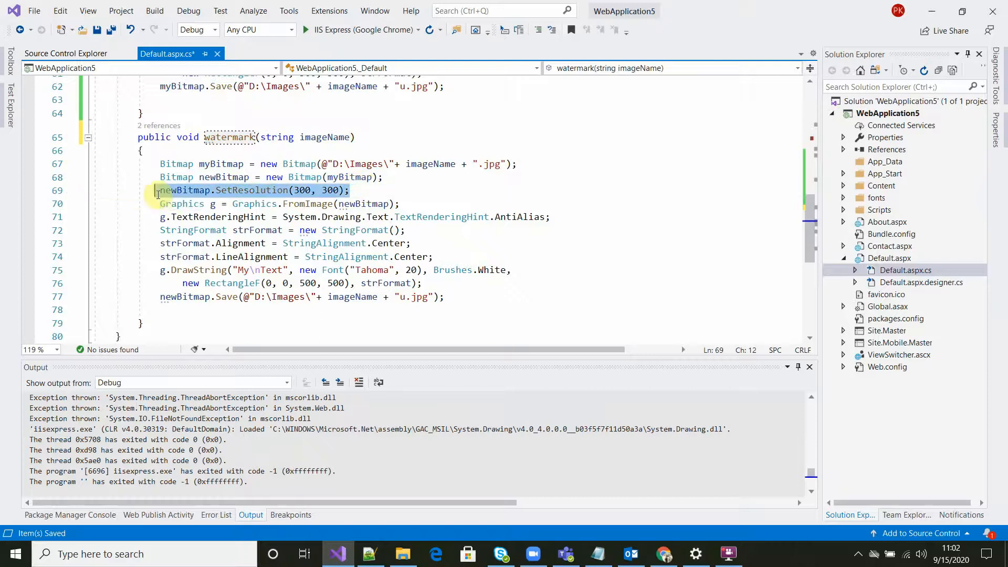
pyautogui.click(372, 190)
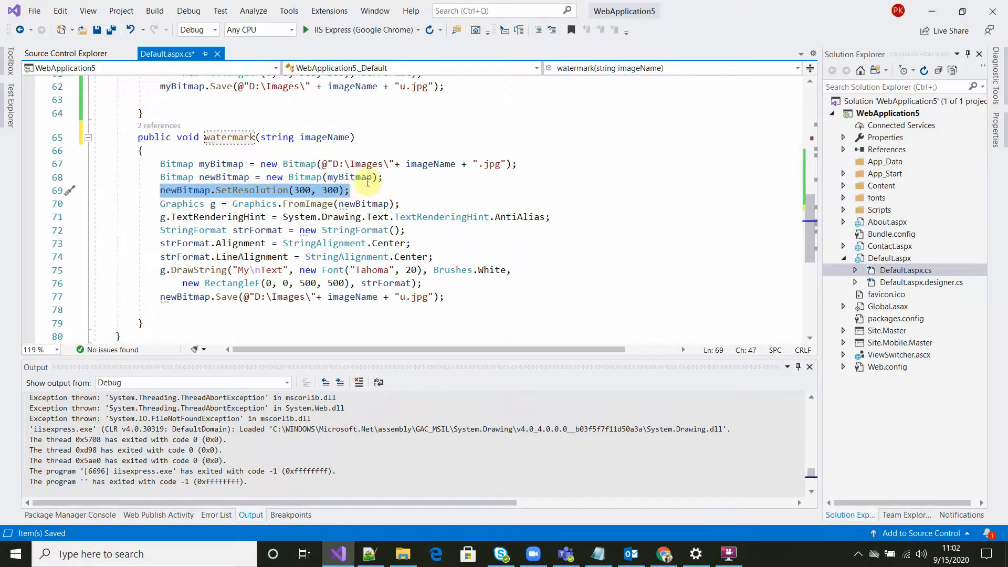
pyautogui.moveTo(391, 195)
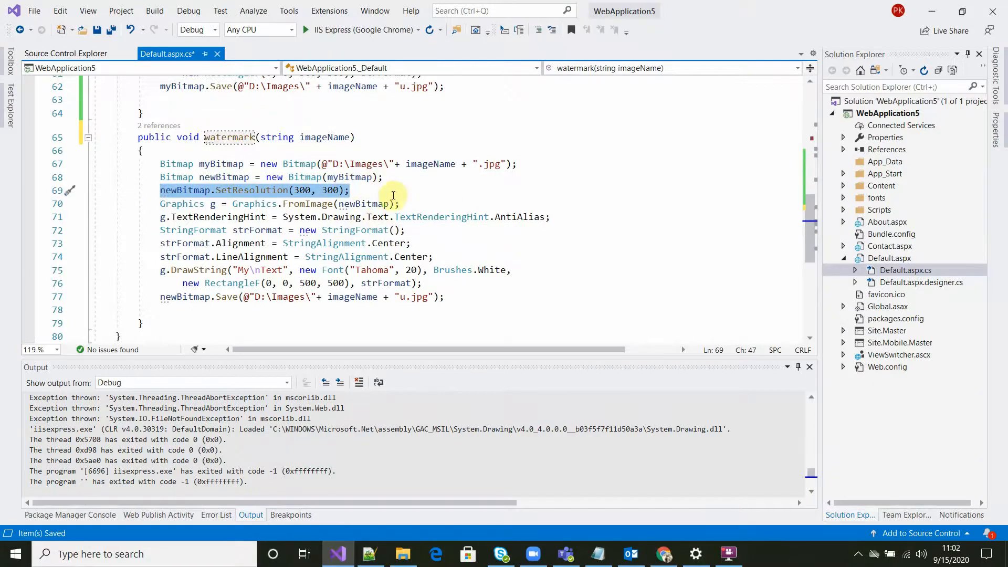
pyautogui.moveTo(408, 189)
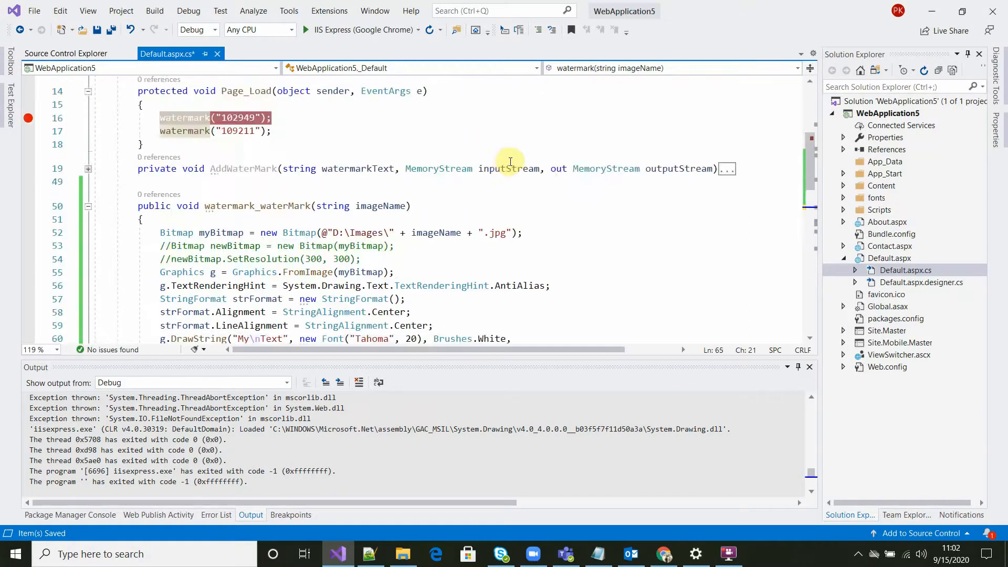
# - Delete the two old u.jpg copies from D:\Images
pyautogui.scroll(-3)
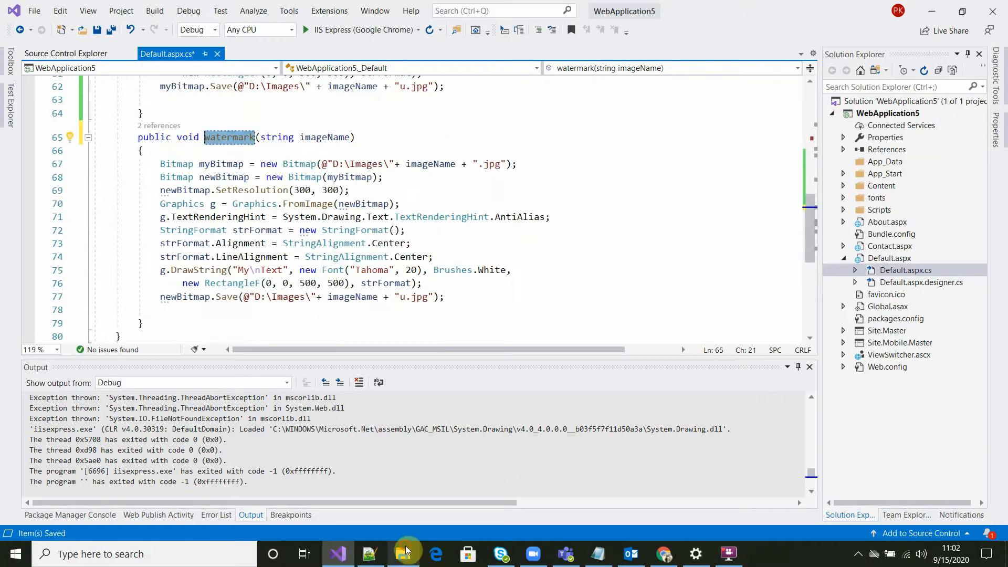
pyautogui.click(404, 554)
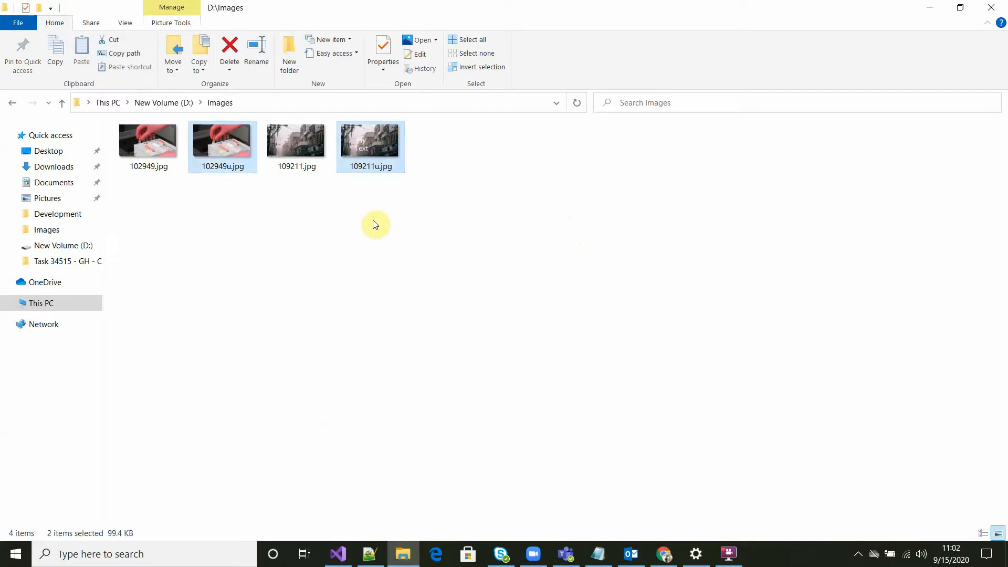
pyautogui.click(229, 48)
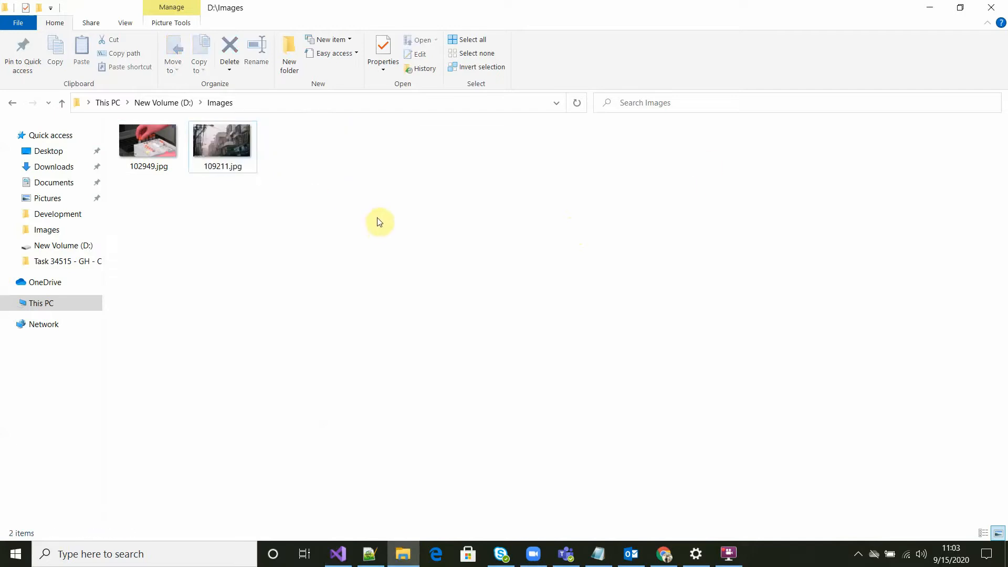
# - Rerun the app and continue past the breakpoint so fresh 102949u.jpg and 109211u.jpg are generated
pyautogui.click(338, 553)
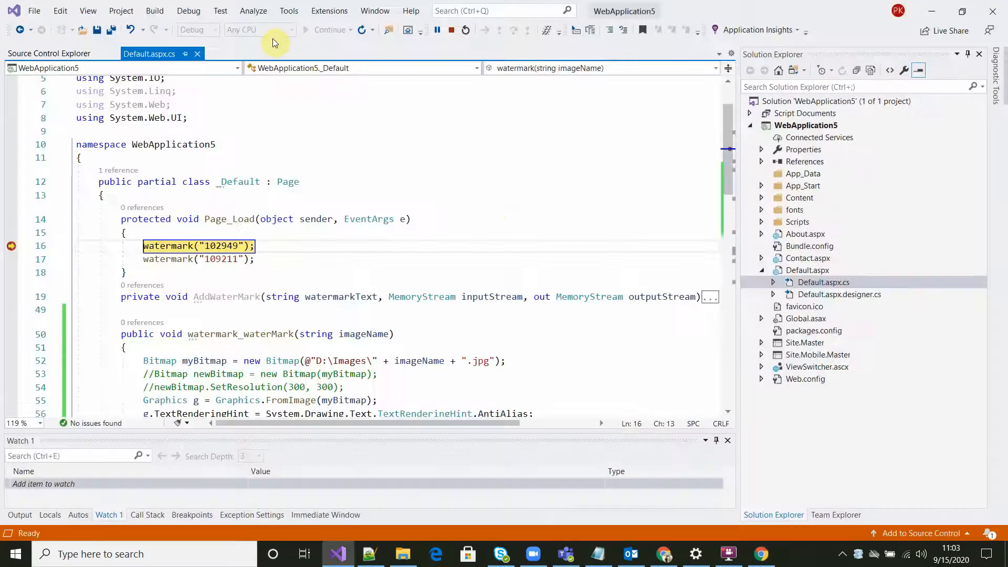
pyautogui.click(314, 31)
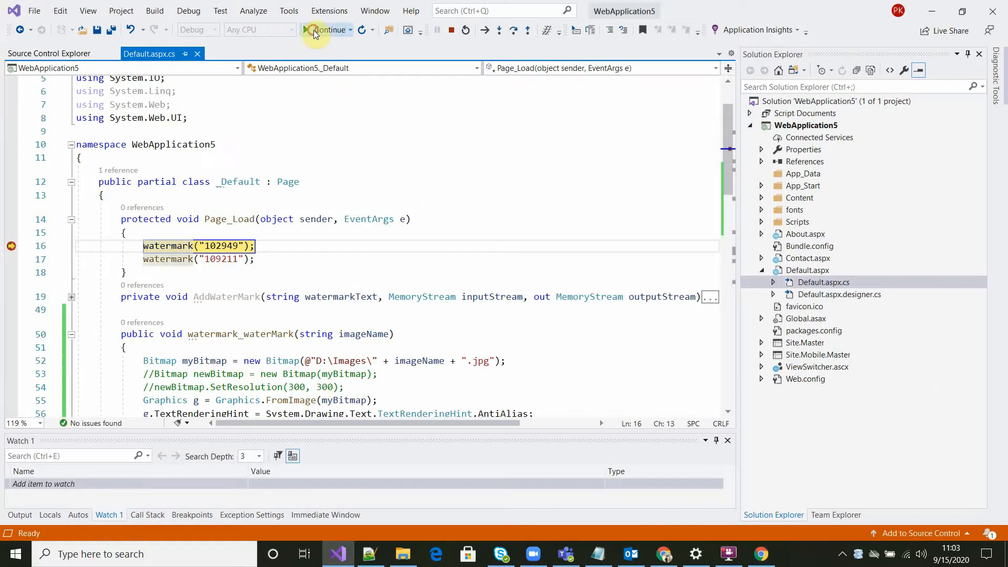
pyautogui.click(402, 553)
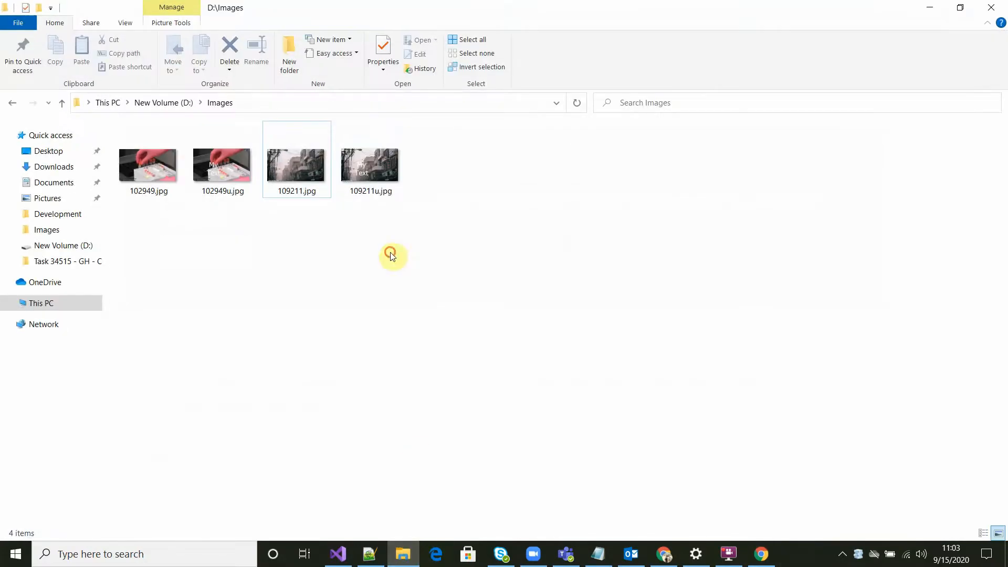
pyautogui.click(370, 158)
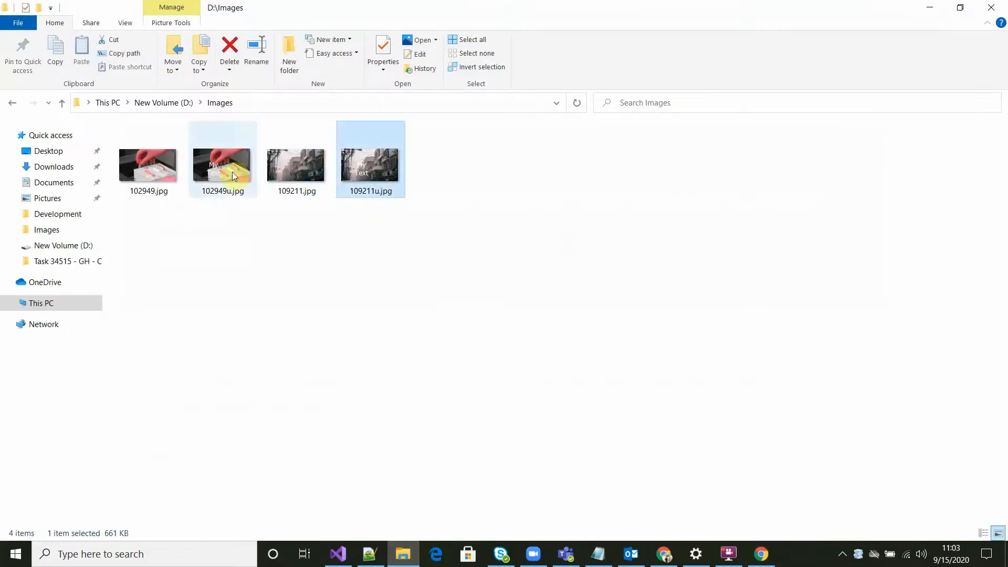
pyautogui.doubleClick(223, 165)
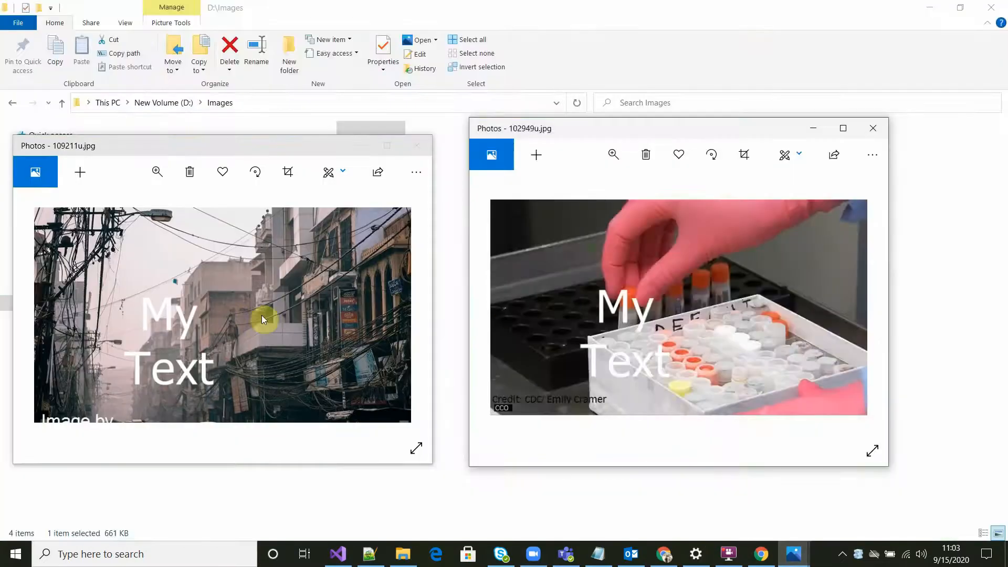
pyautogui.moveTo(391, 327)
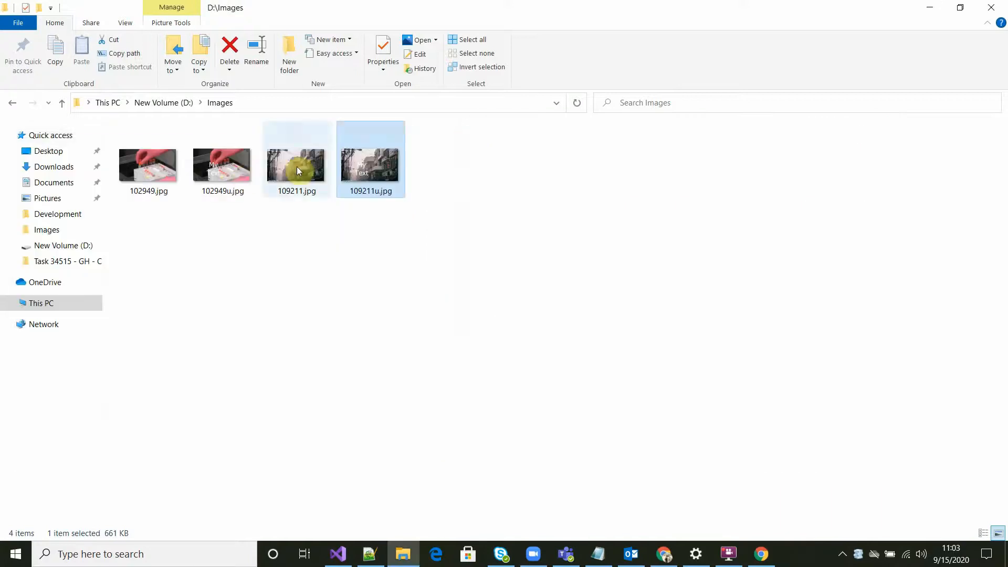
pyautogui.rightClick(221, 164)
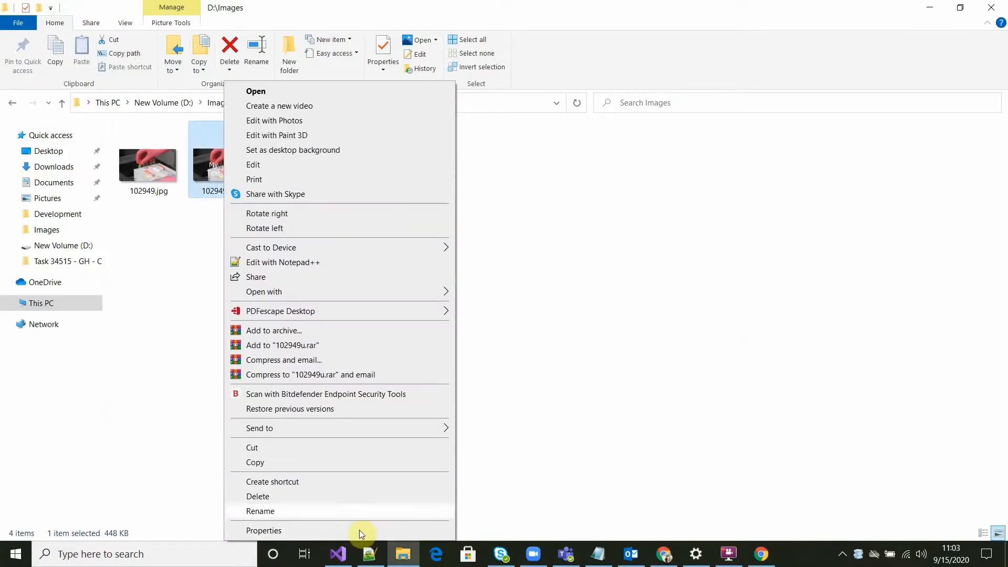
pyautogui.click(263, 530)
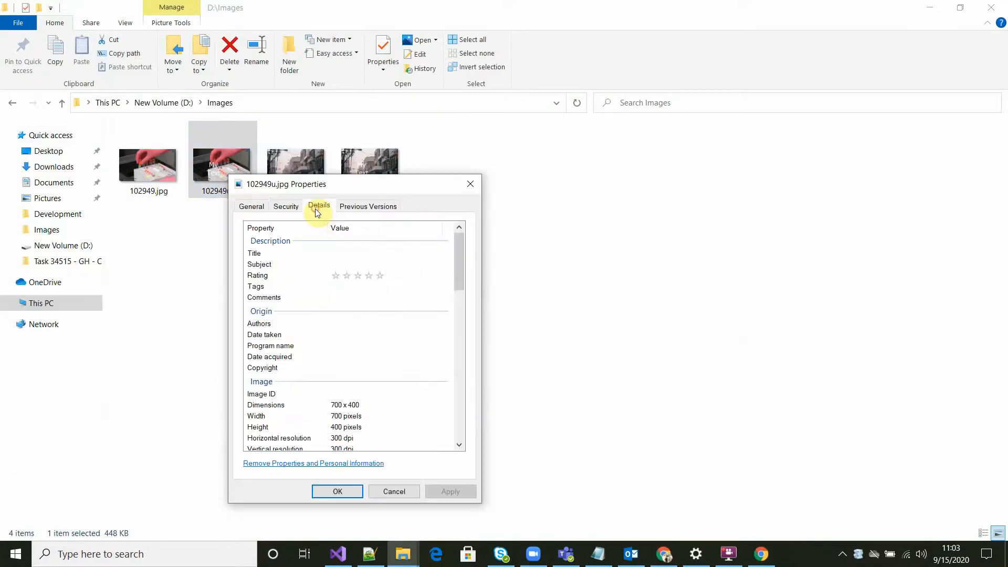
pyautogui.scroll(-3)
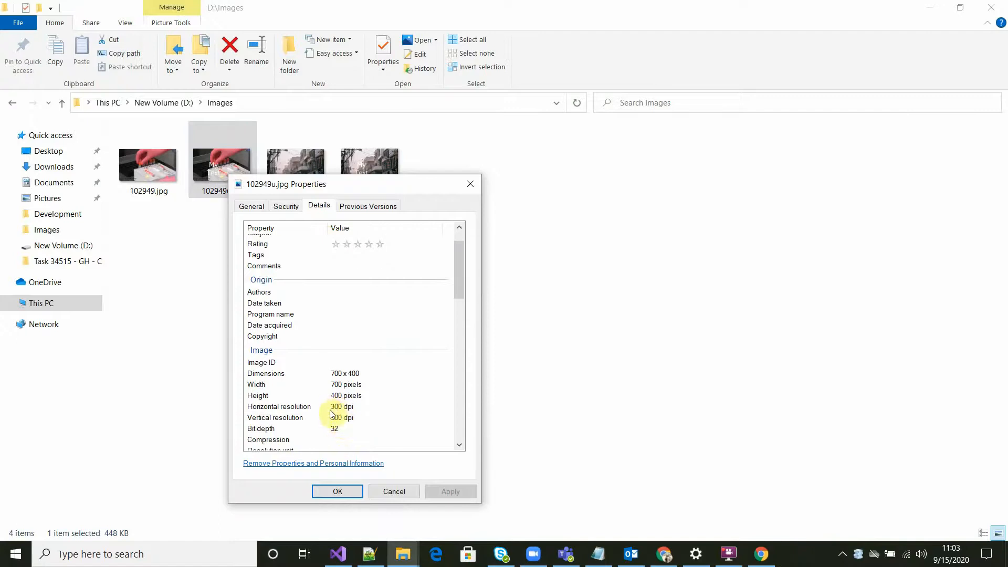
pyautogui.click(337, 492)
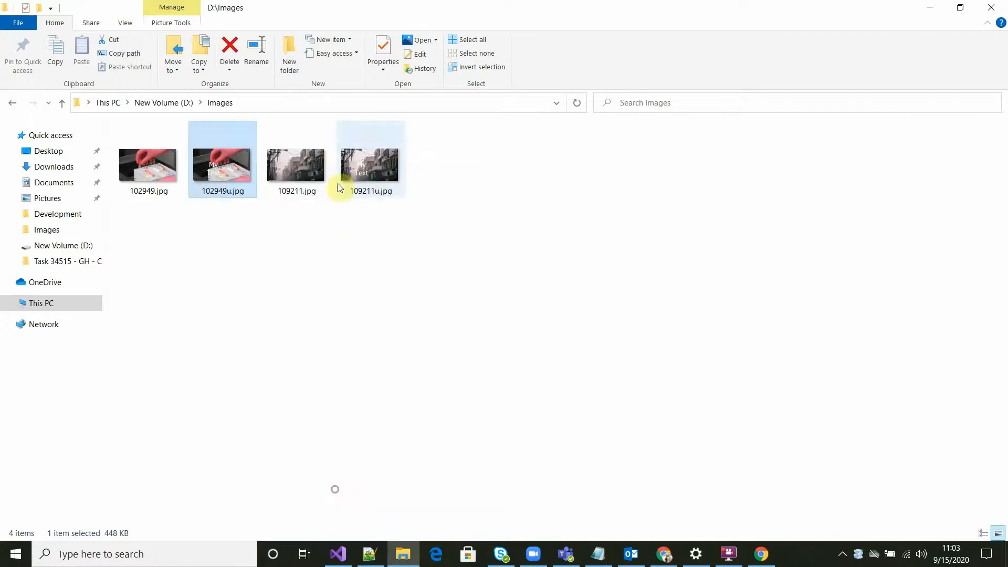
pyautogui.rightClick(370, 160)
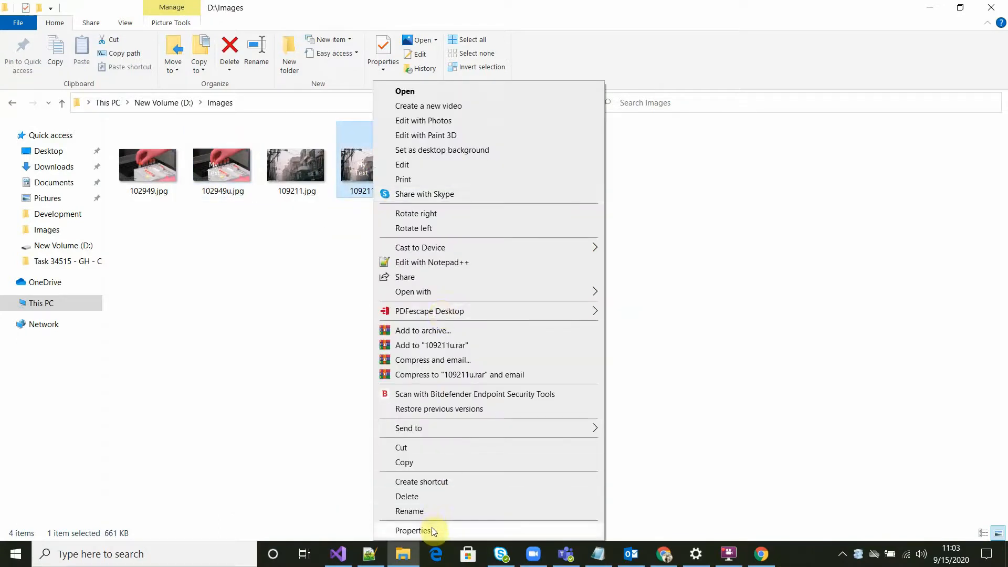
pyautogui.click(414, 530)
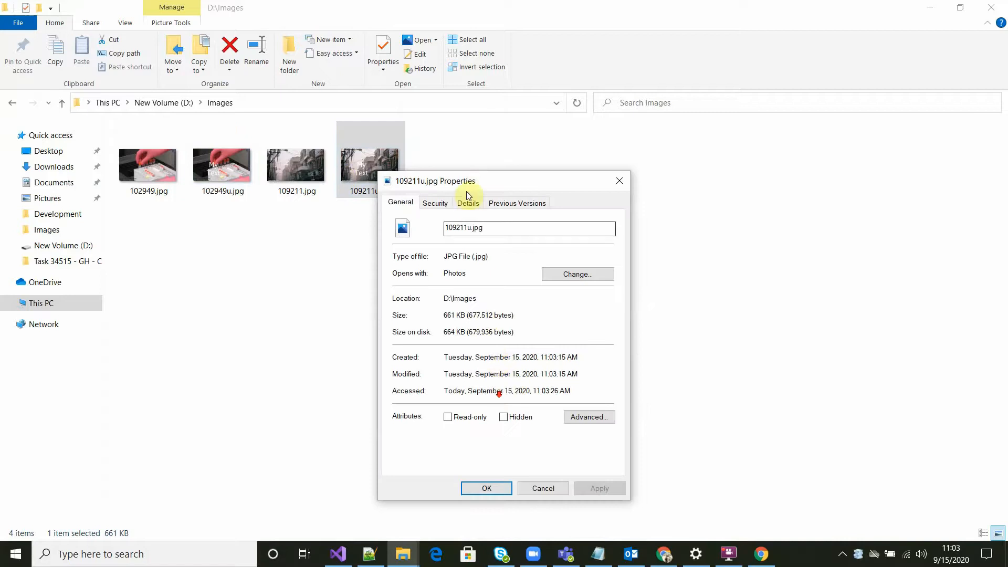
pyautogui.click(467, 203)
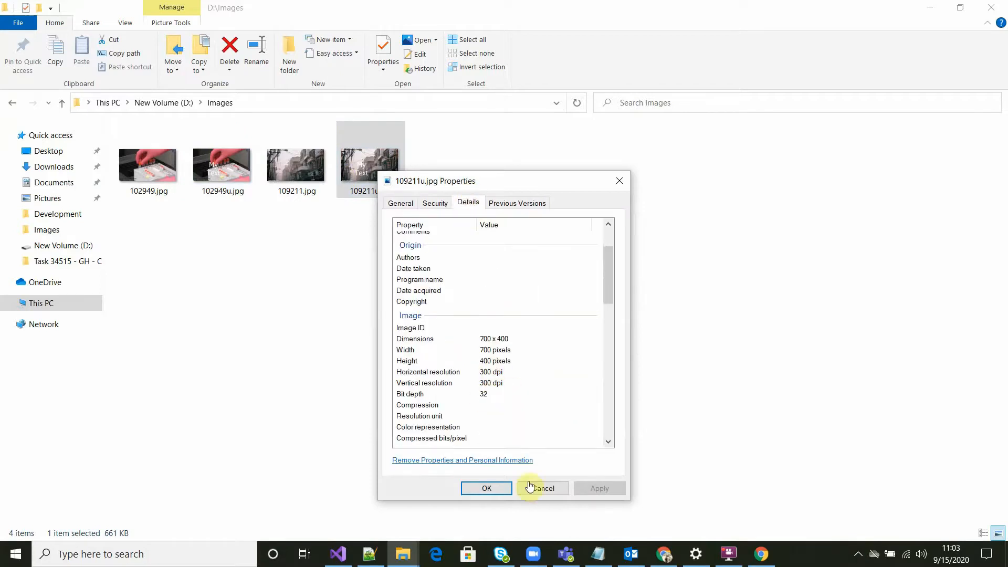
pyautogui.click(542, 488)
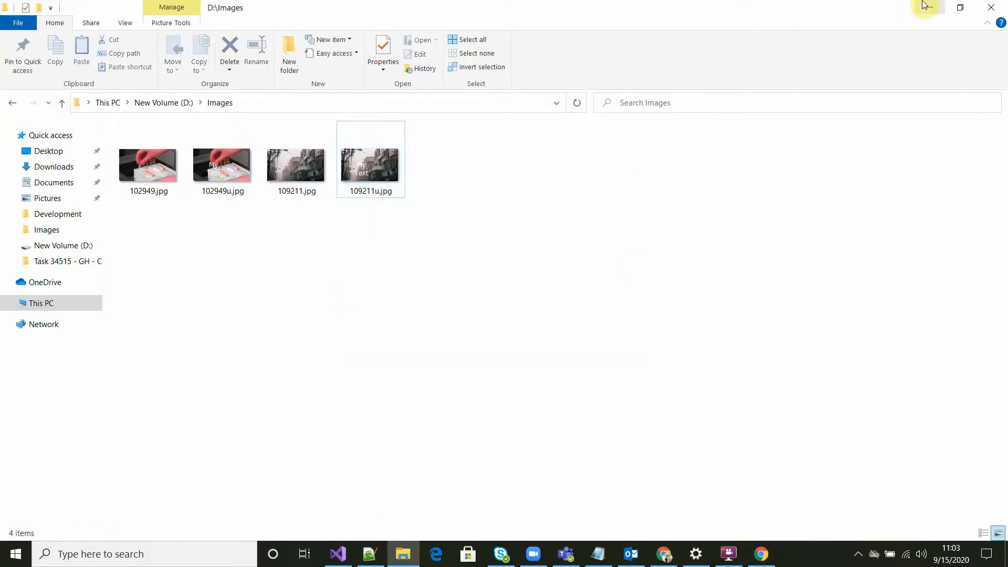
# - Revisit the 300 dpi watermark code in Visual Studio and bring the Notepad++ notes forward
pyautogui.click(760, 553)
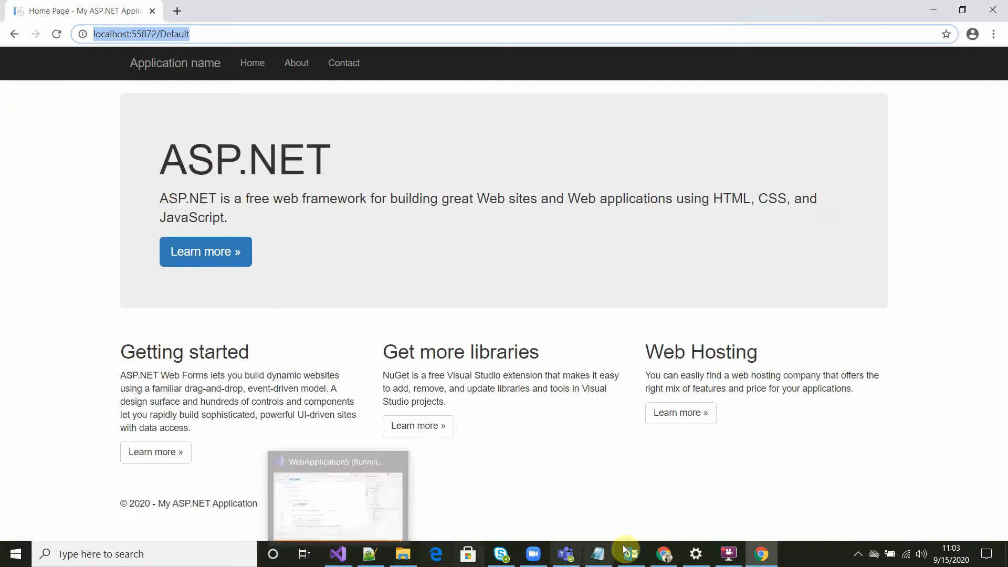
pyautogui.click(337, 497)
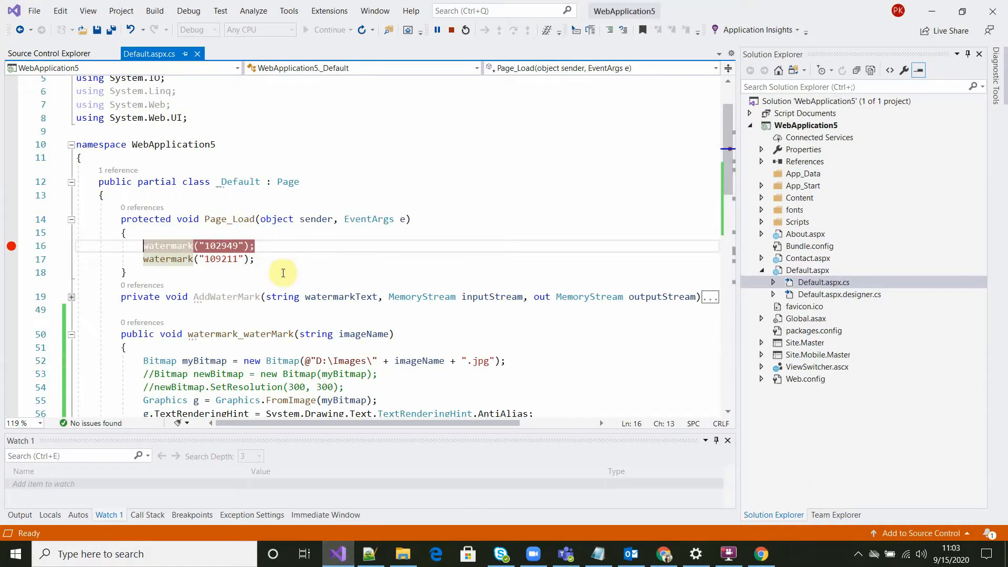
pyautogui.scroll(-3)
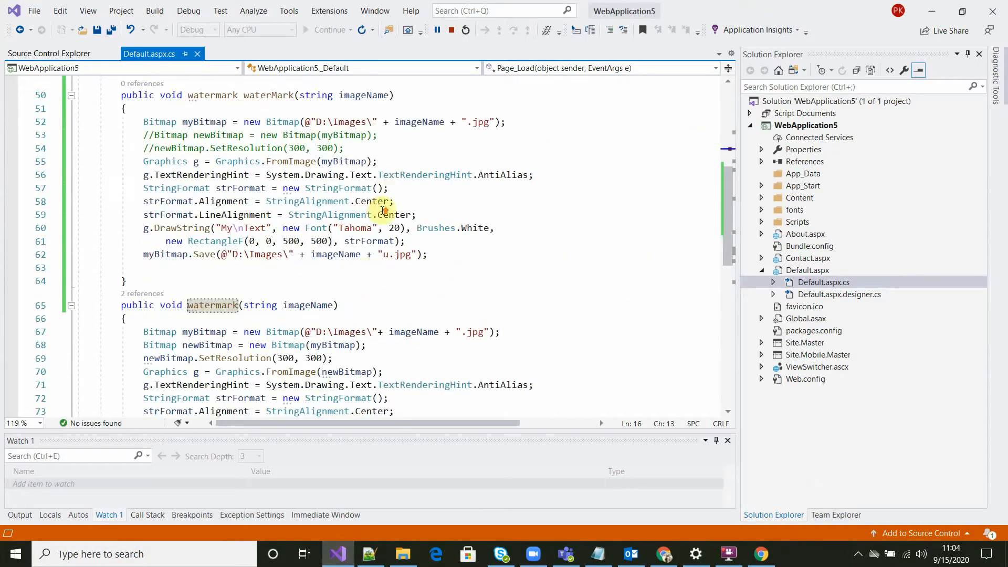
pyautogui.scroll(-3)
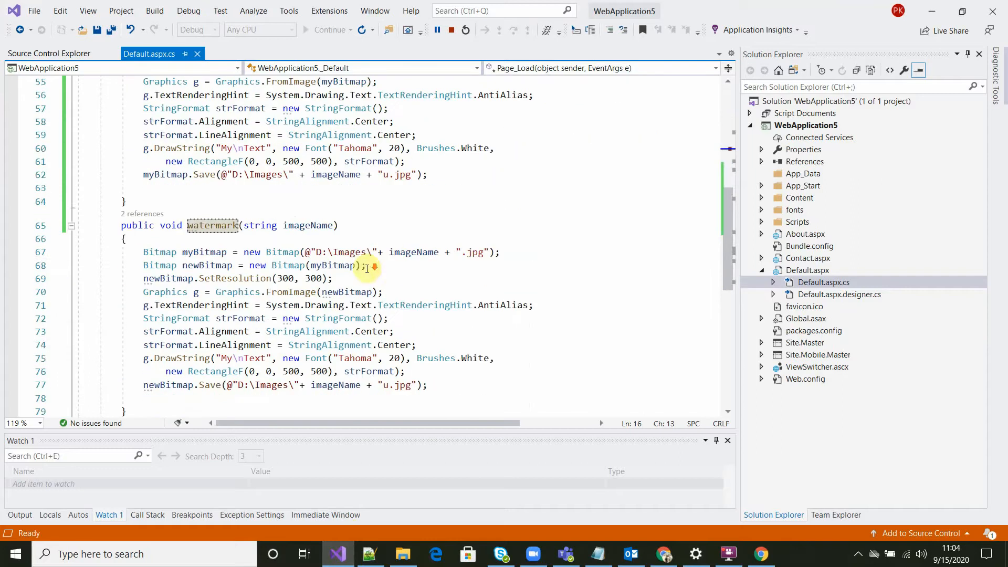
pyautogui.click(531, 385)
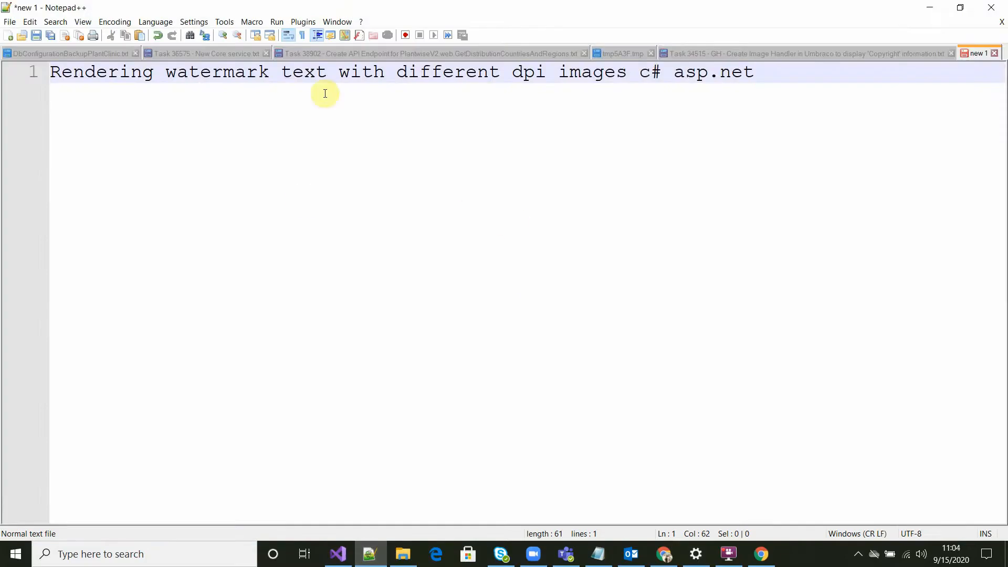
# - In the Task 34515 notes, highlight the bitmap created from inputStream and its SetResolution(300, 300) call
pyautogui.click(803, 53)
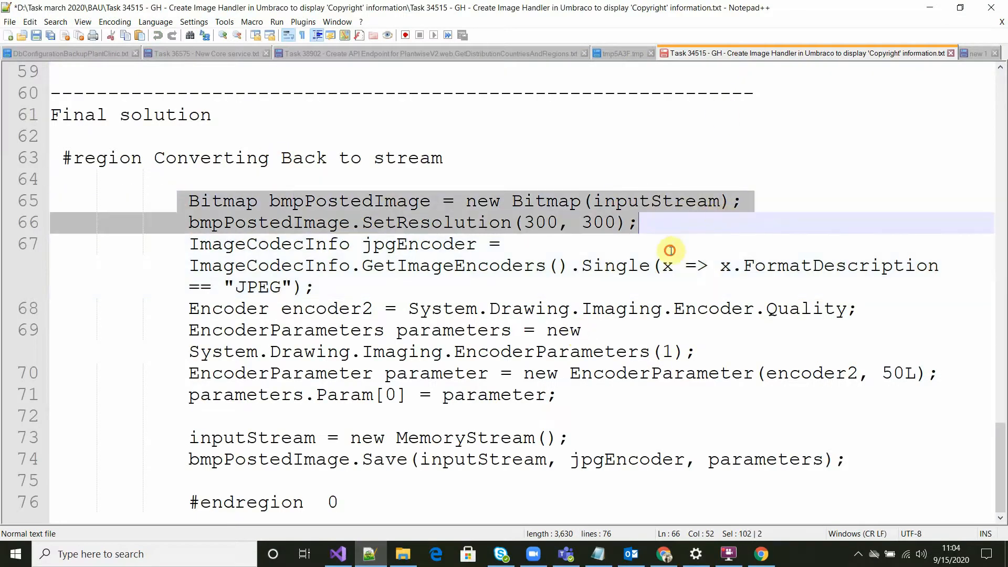
pyautogui.click(738, 200)
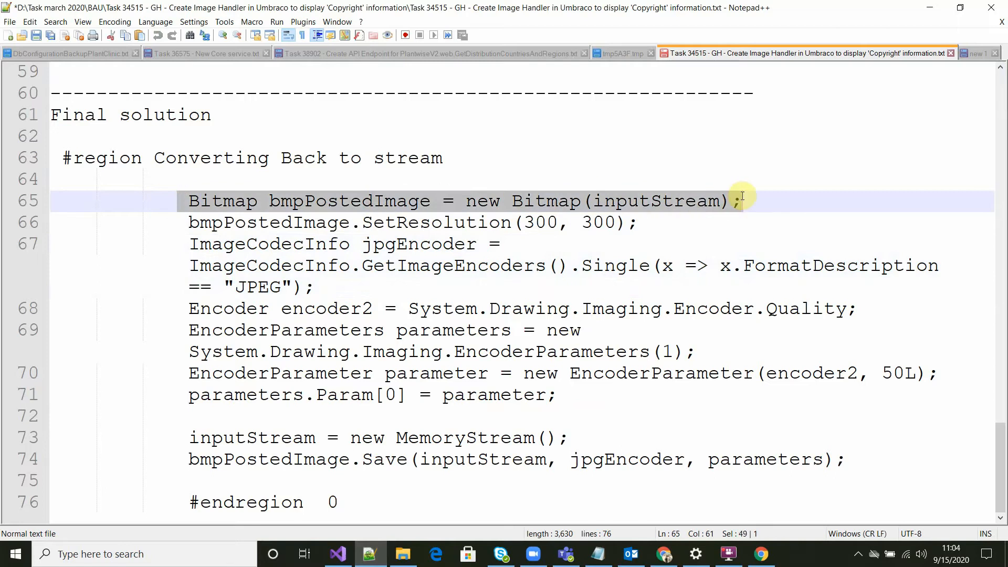
pyautogui.moveTo(636, 201)
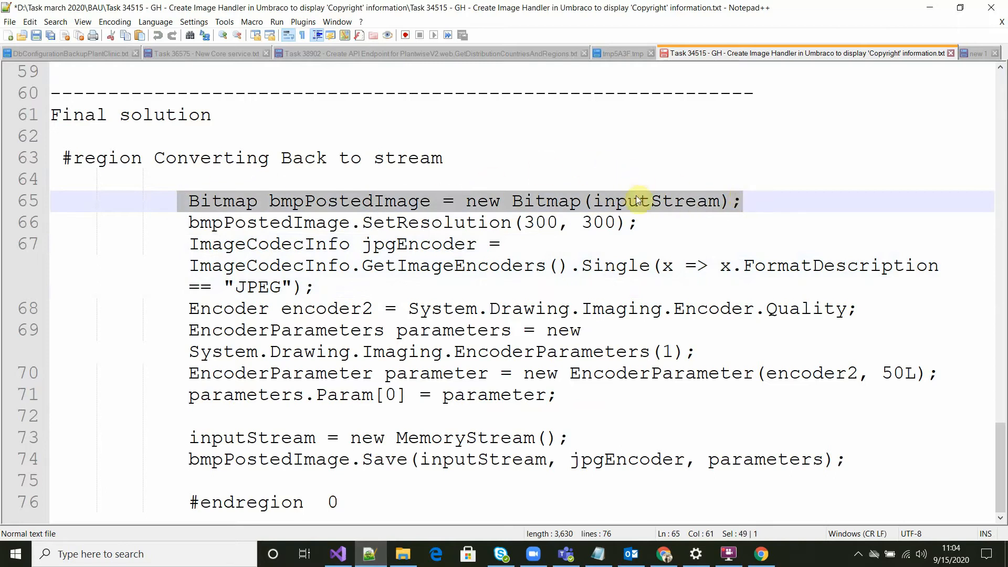
pyautogui.doubleClick(654, 200)
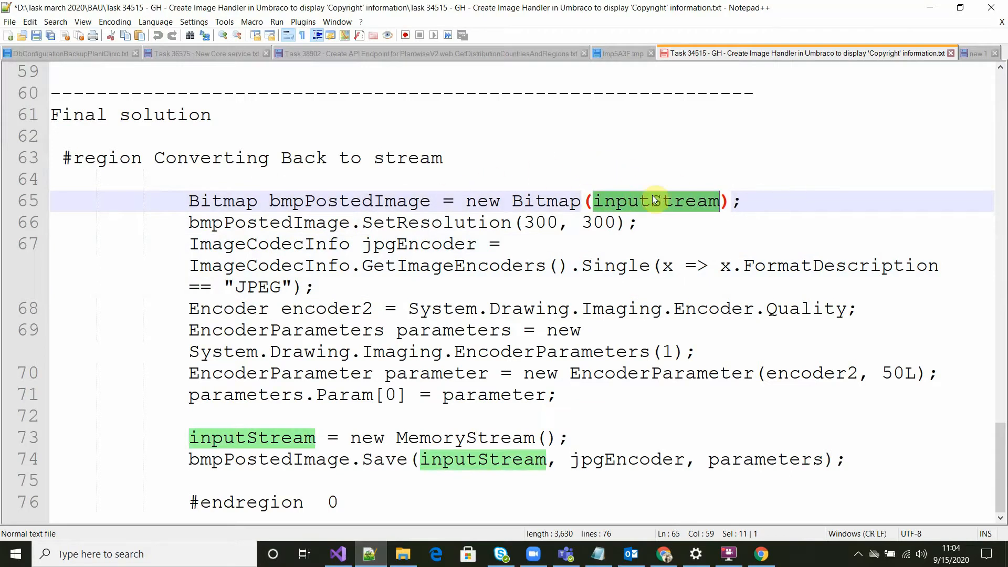
pyautogui.doubleClick(349, 200)
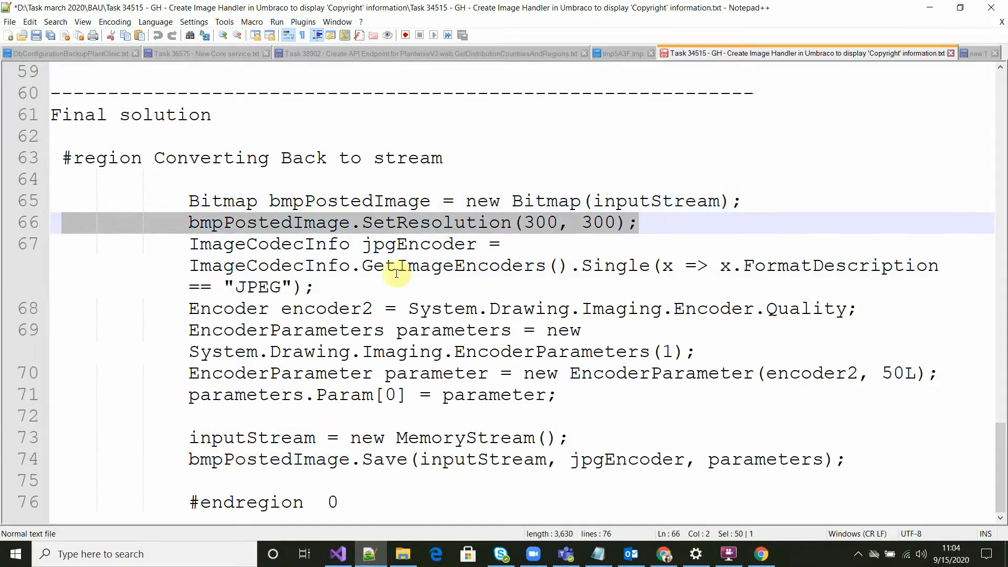
pyautogui.moveTo(218, 269)
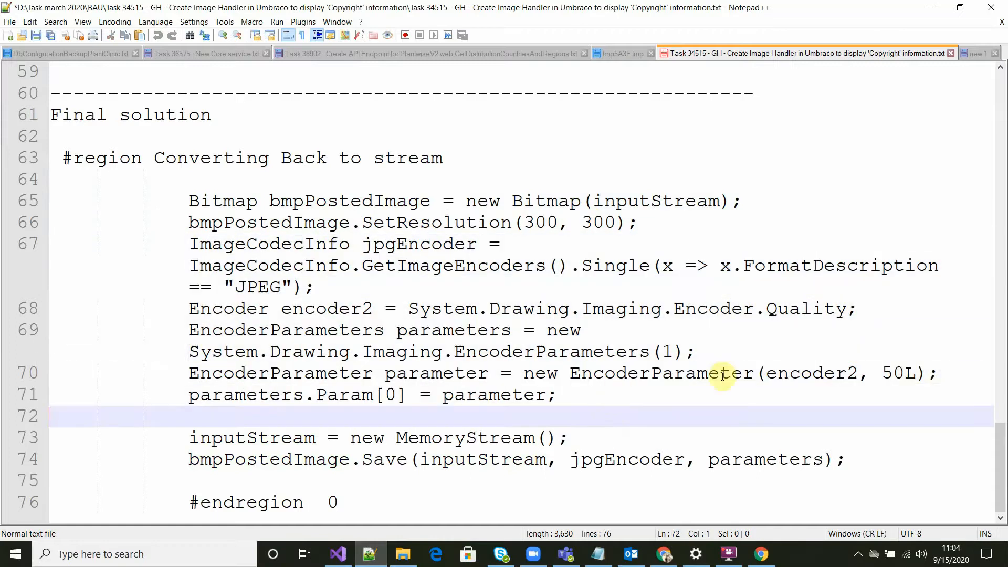
pyautogui.moveTo(305, 373)
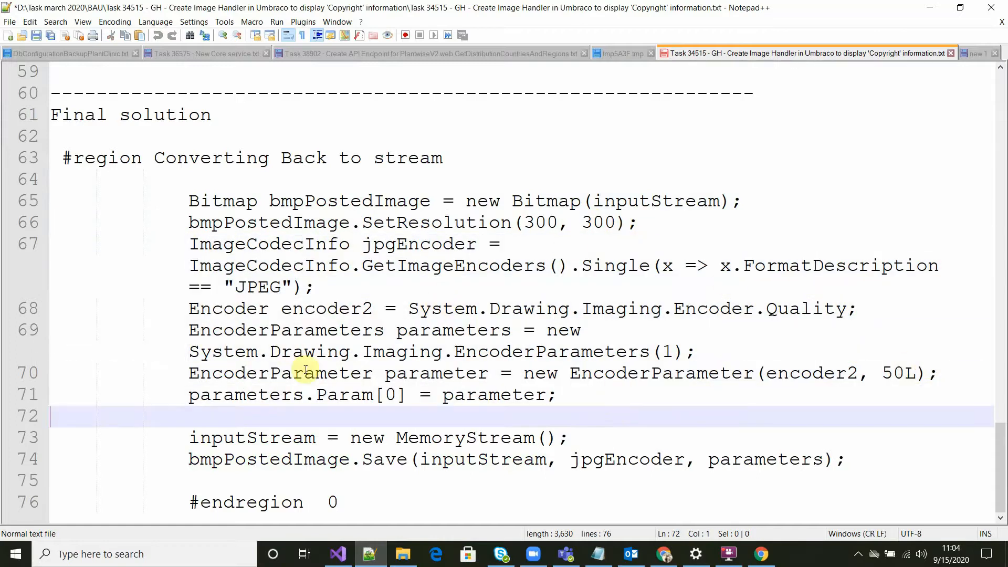
# - Highlight bmpPostedImage being saved as JPEG quality 50 into a new MemoryStream
pyautogui.doubleClick(268, 222)
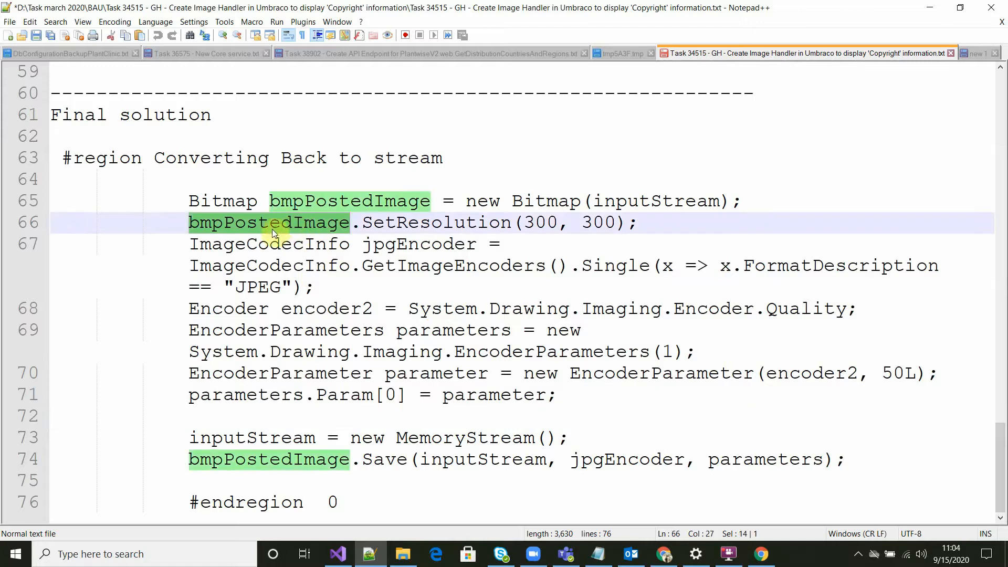
pyautogui.moveTo(415, 223)
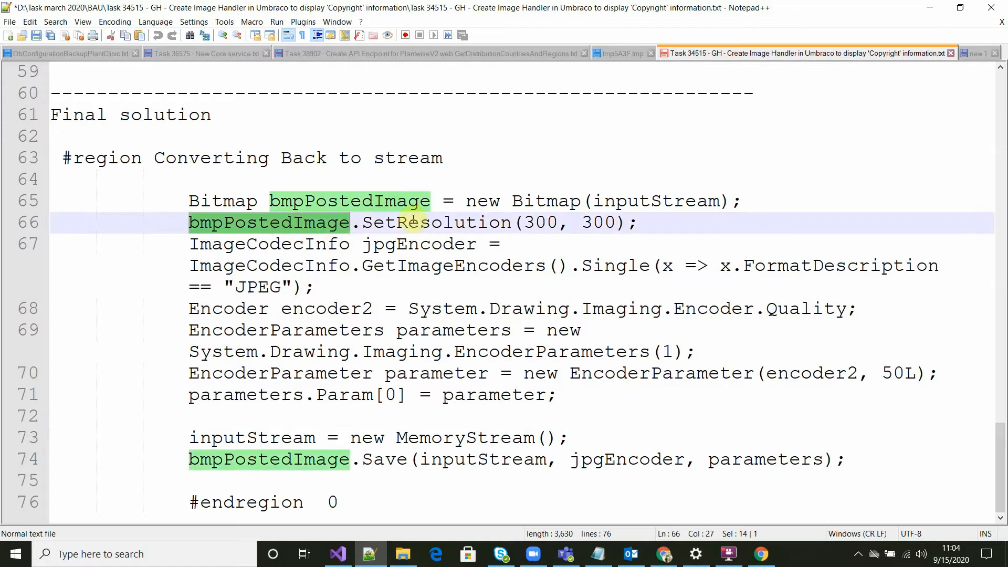
pyautogui.moveTo(803, 390)
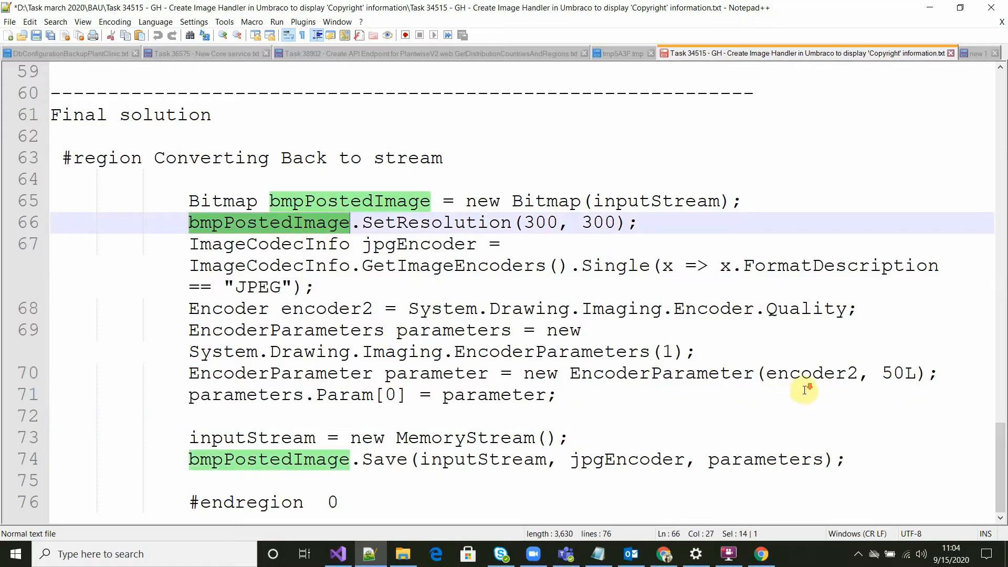
pyautogui.moveTo(409, 459)
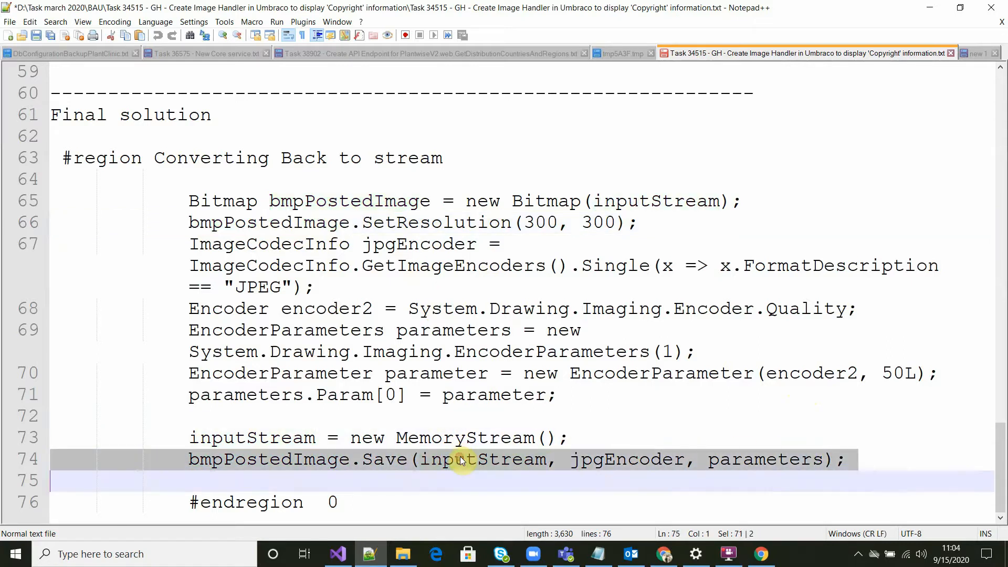
pyautogui.click(239, 438)
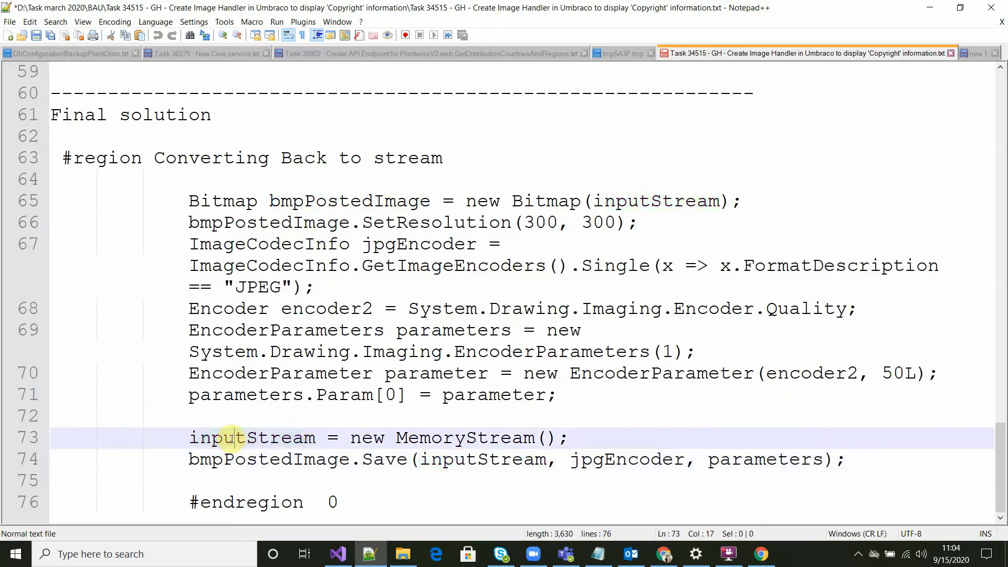
pyautogui.doubleClick(252, 438)
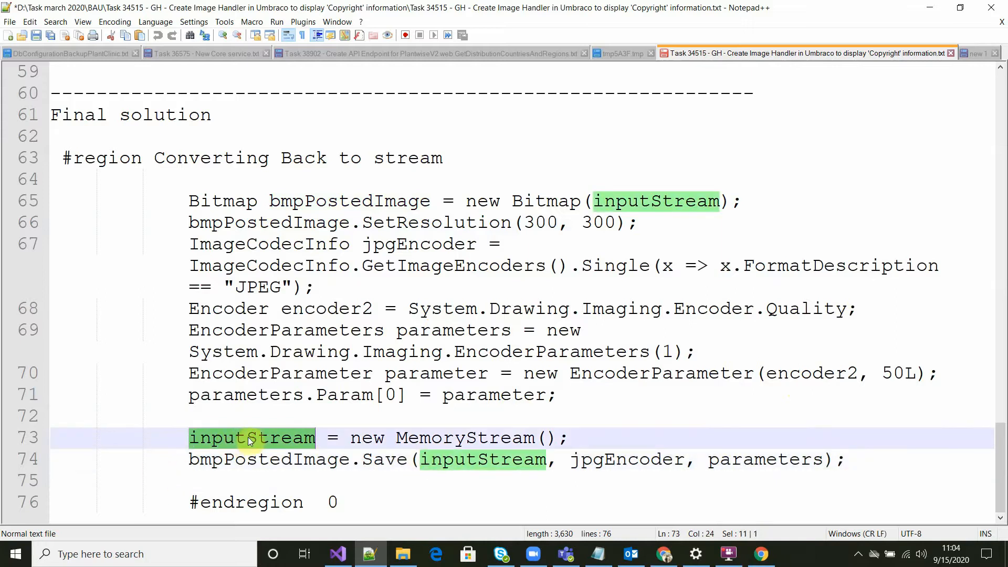
pyautogui.moveTo(360, 378)
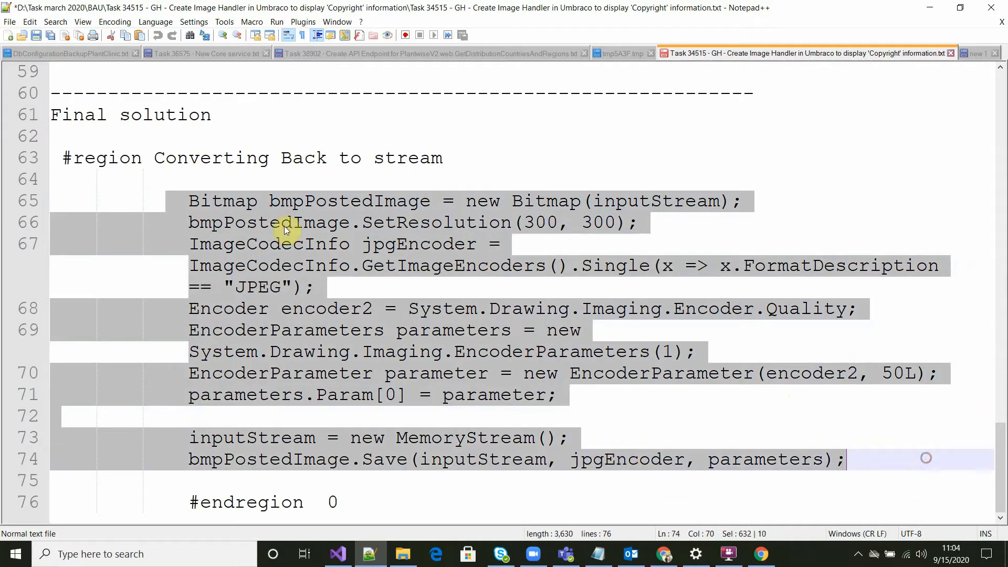
# - Glance at the running localhost site in Chrome, then bring the 300 dpi watermark method back in front
pyautogui.click(337, 553)
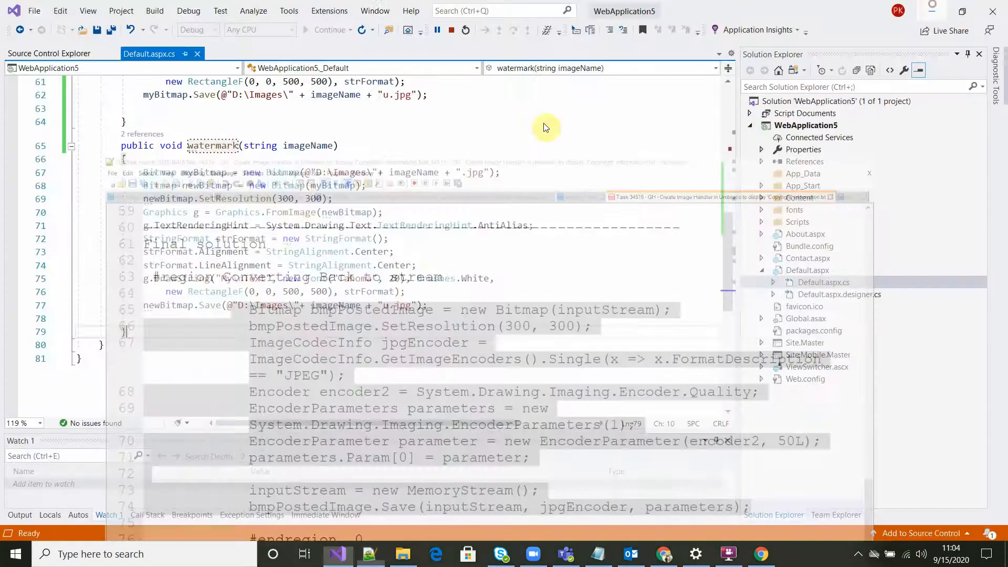
pyautogui.click(760, 553)
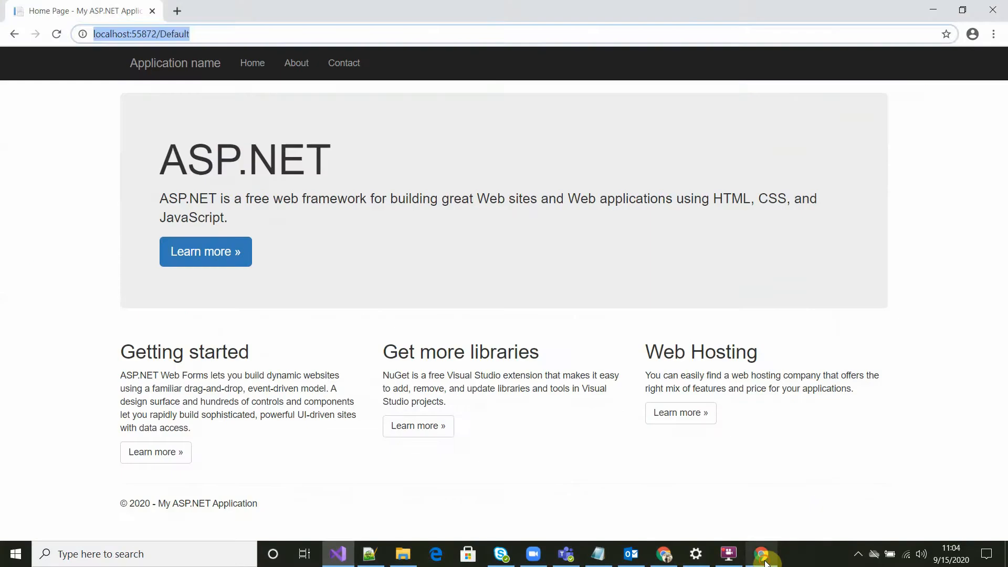
pyautogui.click(727, 554)
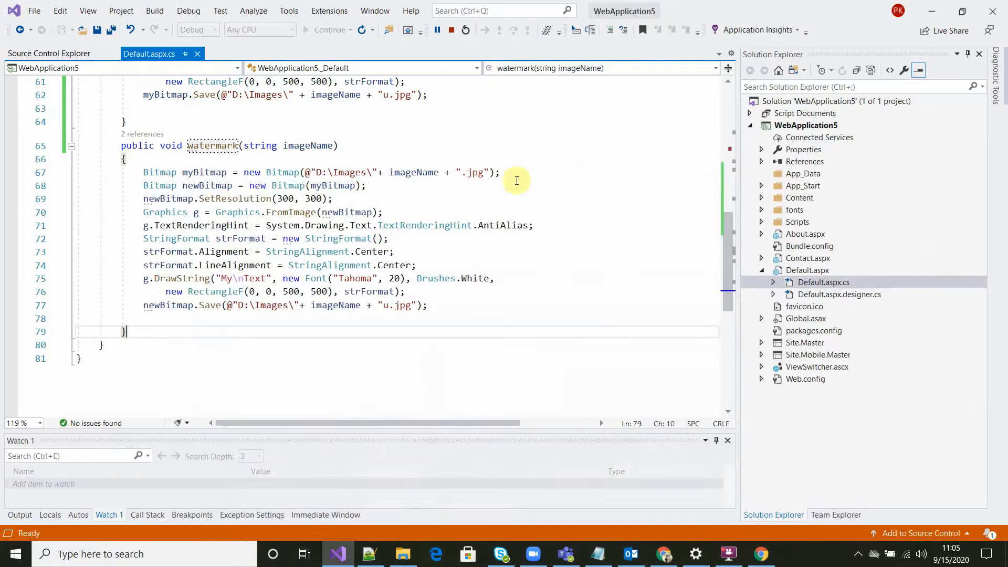
pyautogui.moveTo(737, 563)
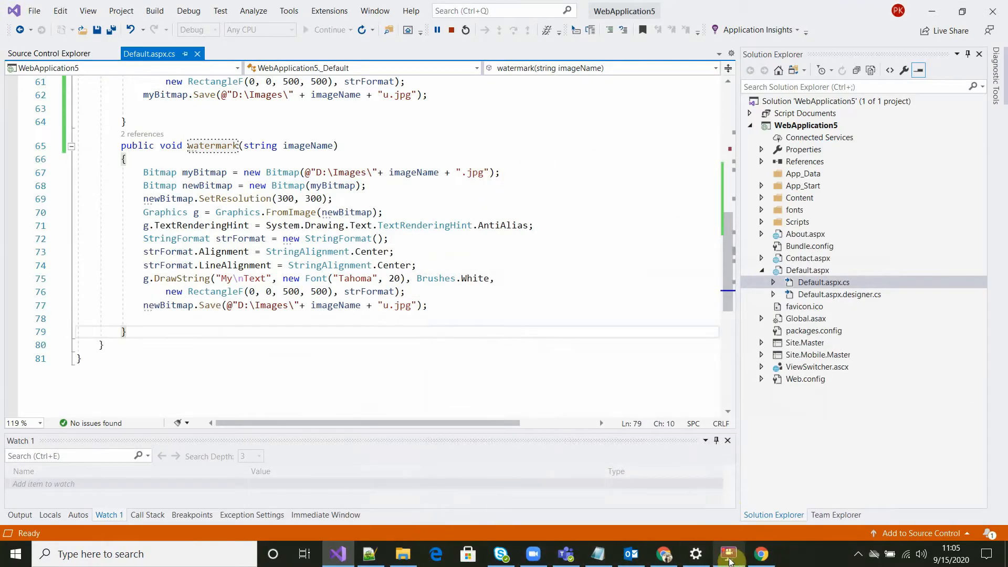
pyautogui.click(727, 553)
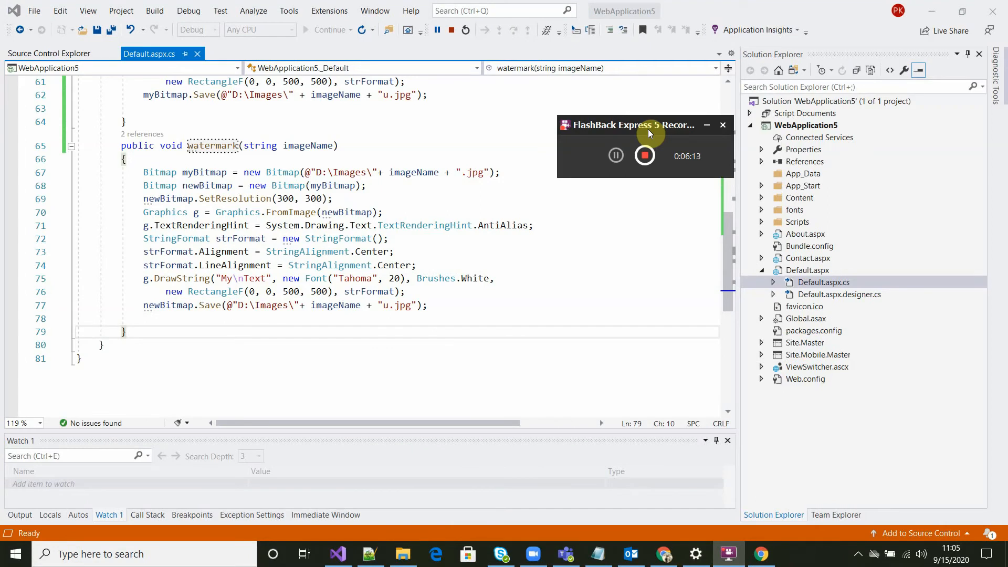
pyautogui.moveTo(666, 179)
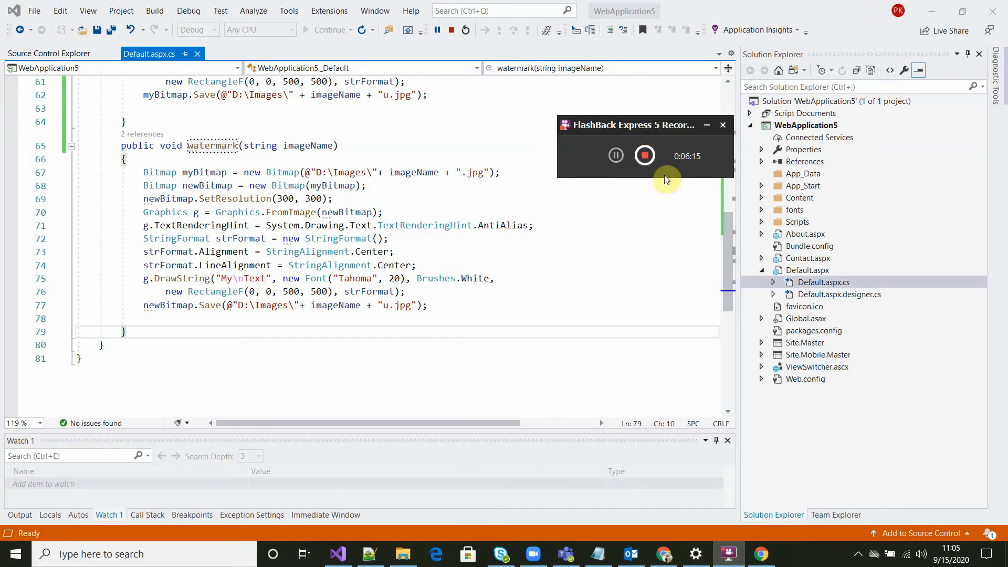
pyautogui.moveTo(655, 188)
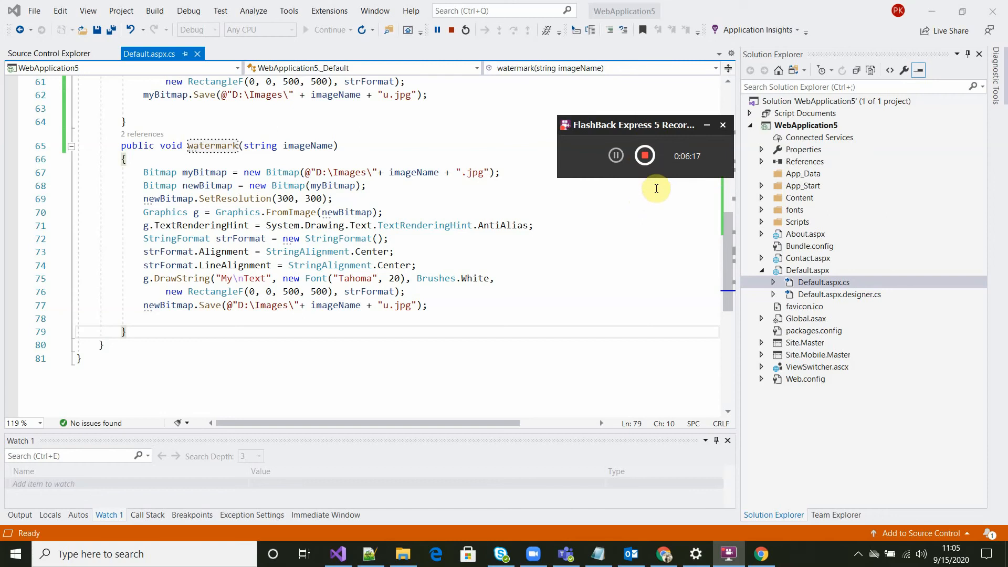